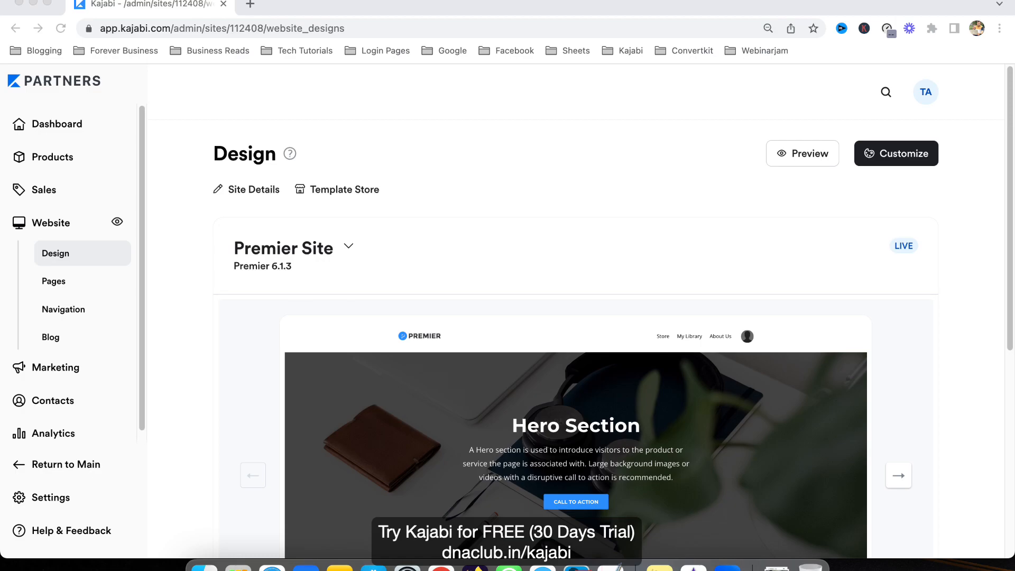
{"action": "mouse_move", "coordinate": [197, 292]}
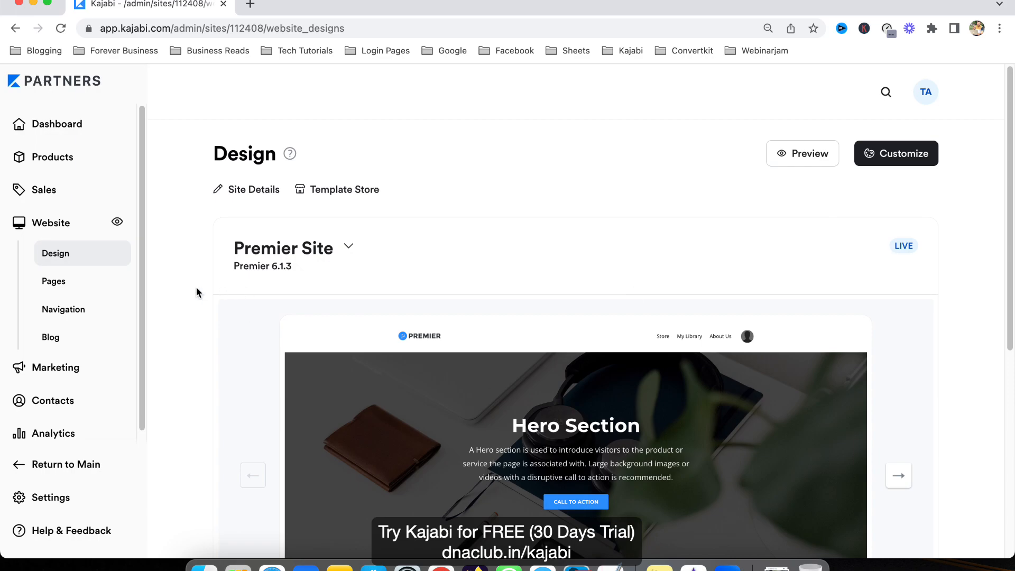
{"action": "mouse_move", "coordinate": [53, 280]}
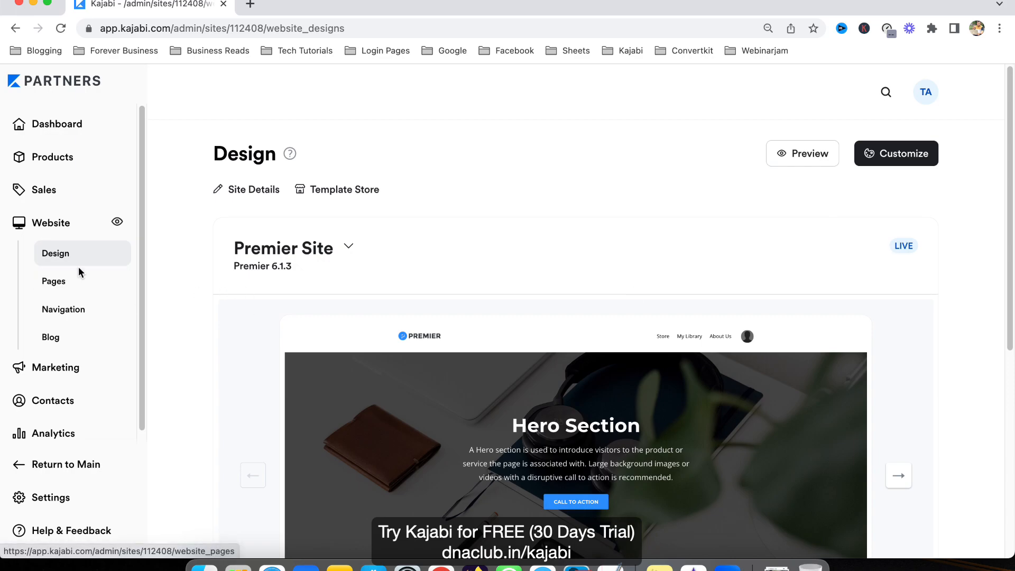
{"action": "mouse_move", "coordinate": [308, 288]}
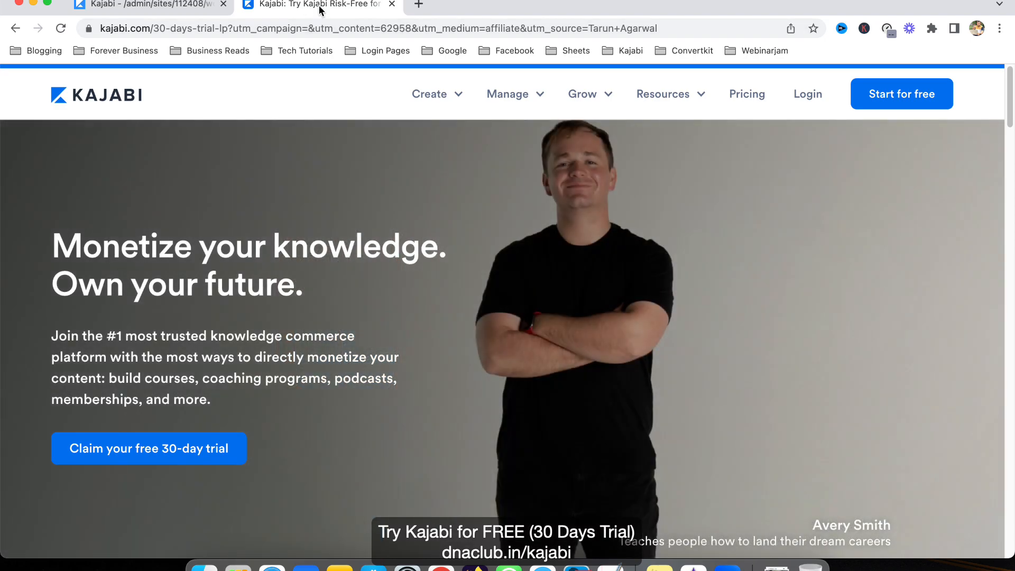
{"action": "mouse_move", "coordinate": [317, 5]}
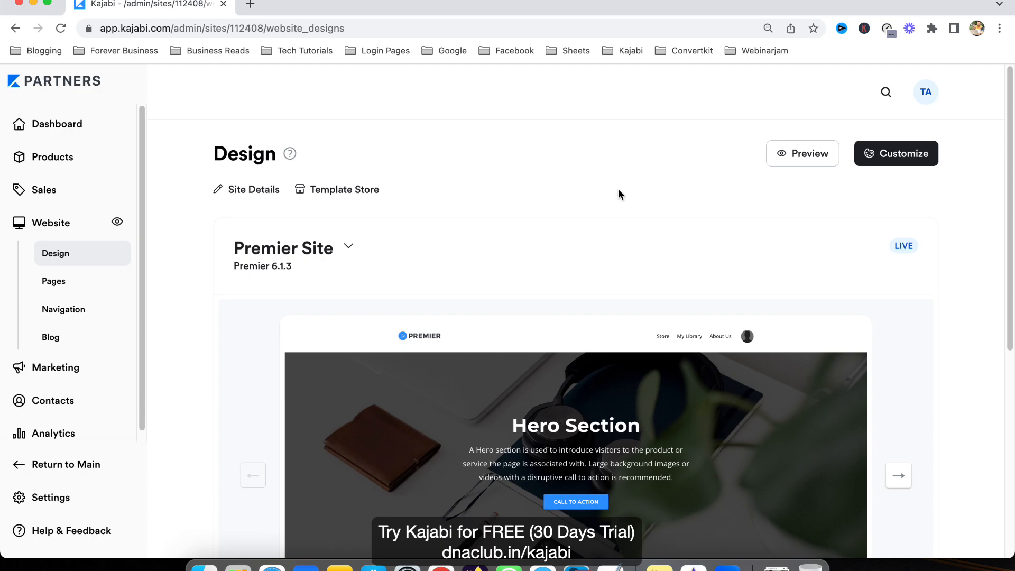
{"action": "mouse_move", "coordinate": [54, 280]}
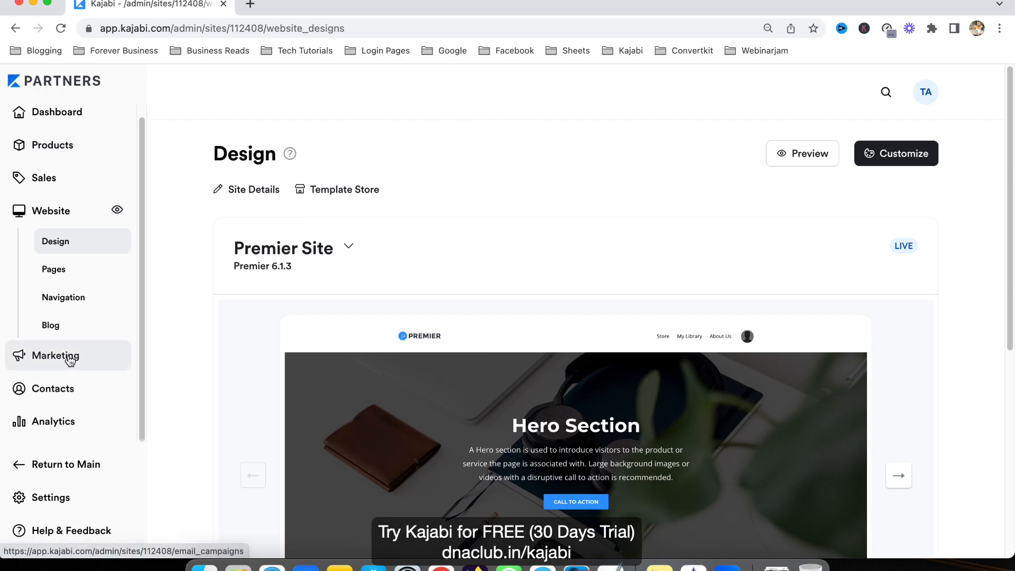
Start a new Email Sequence campaign from Marketing > Email Campaigns.
{"action": "left_click", "coordinate": [53, 355]}
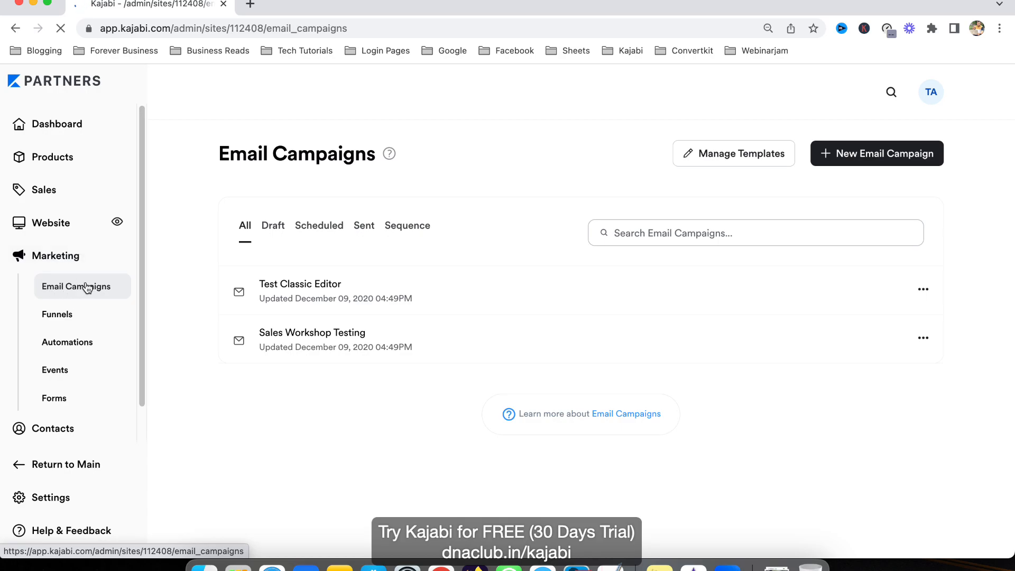
{"action": "left_click", "coordinate": [875, 154]}
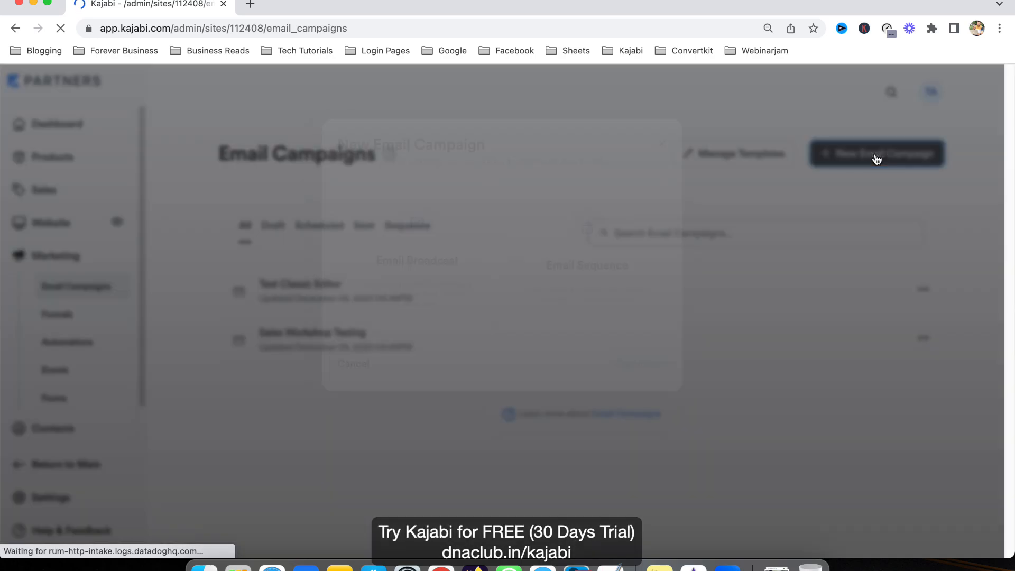
{"action": "left_click", "coordinate": [876, 153]}
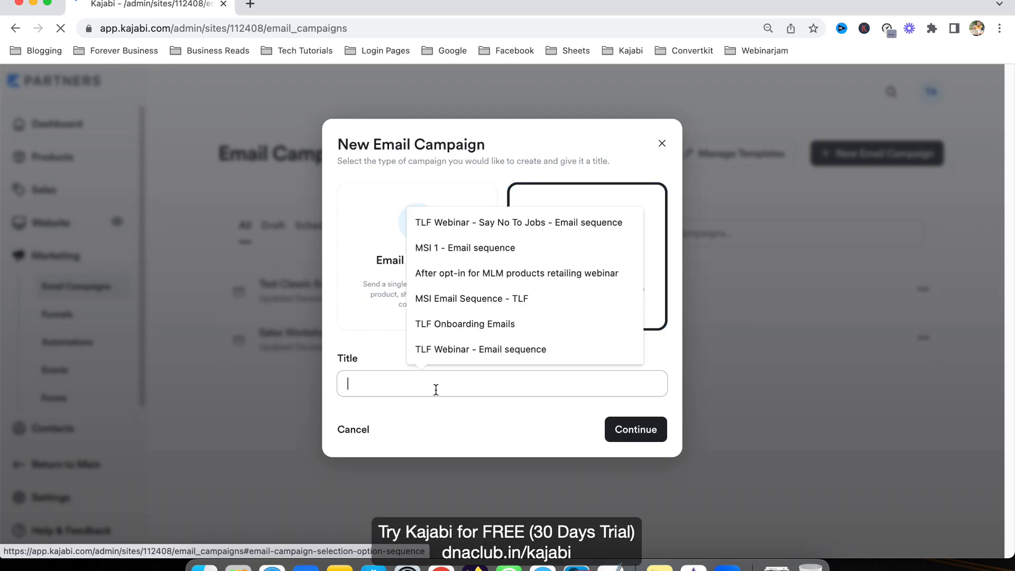
Title the sequence 'Emails after Webinar opt-in' and create it.
{"action": "type", "text": "Emails"}
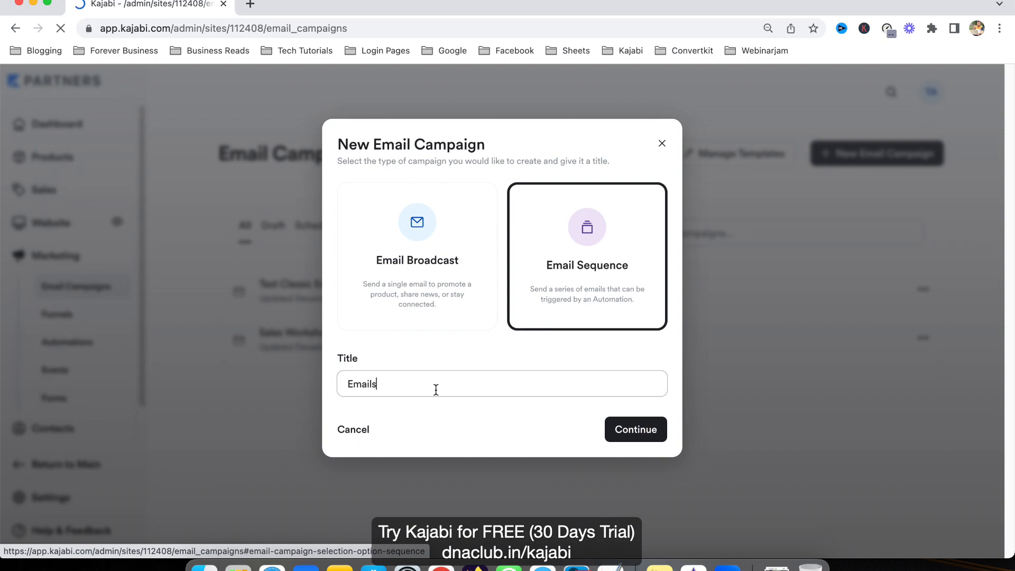
{"action": "type", "text": "after"}
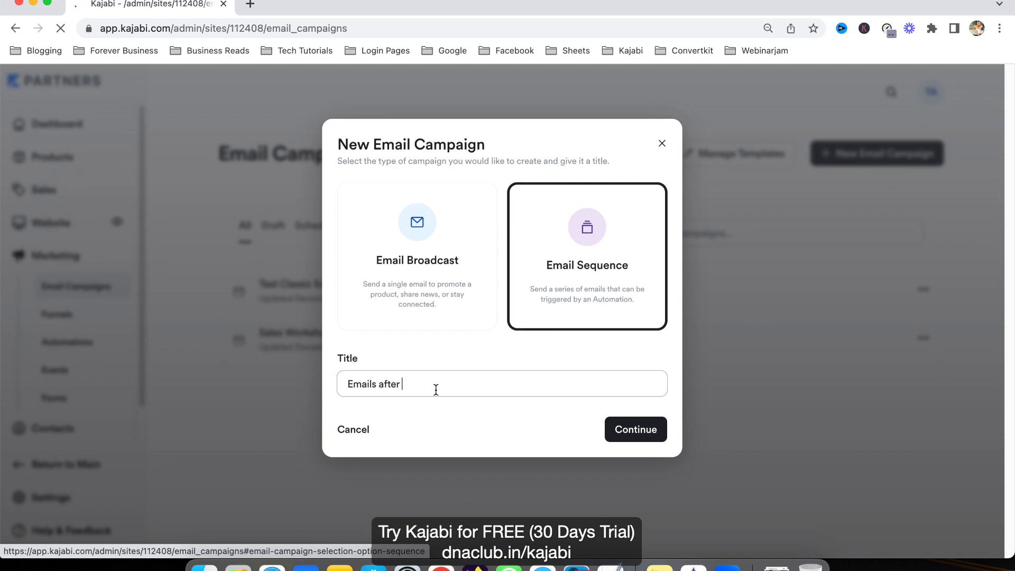
{"action": "type", "text": "Webinar"}
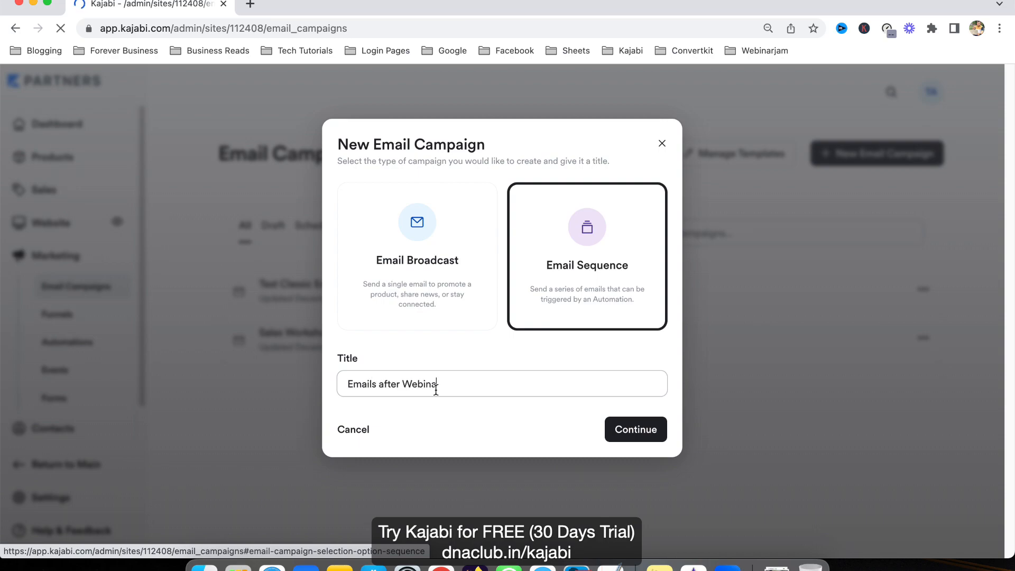
{"action": "type", "text": "optin"}
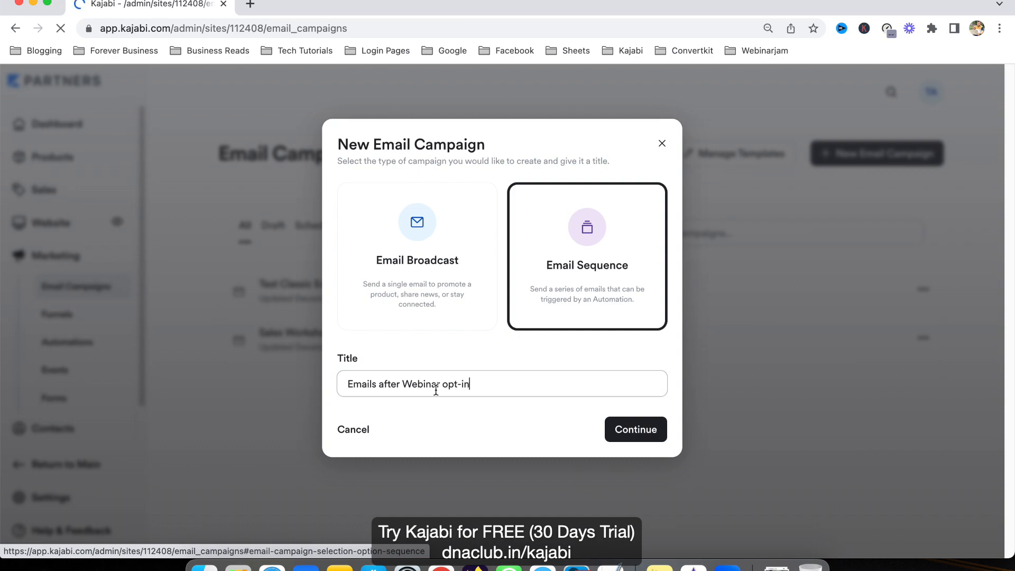
{"action": "left_click", "coordinate": [634, 429]}
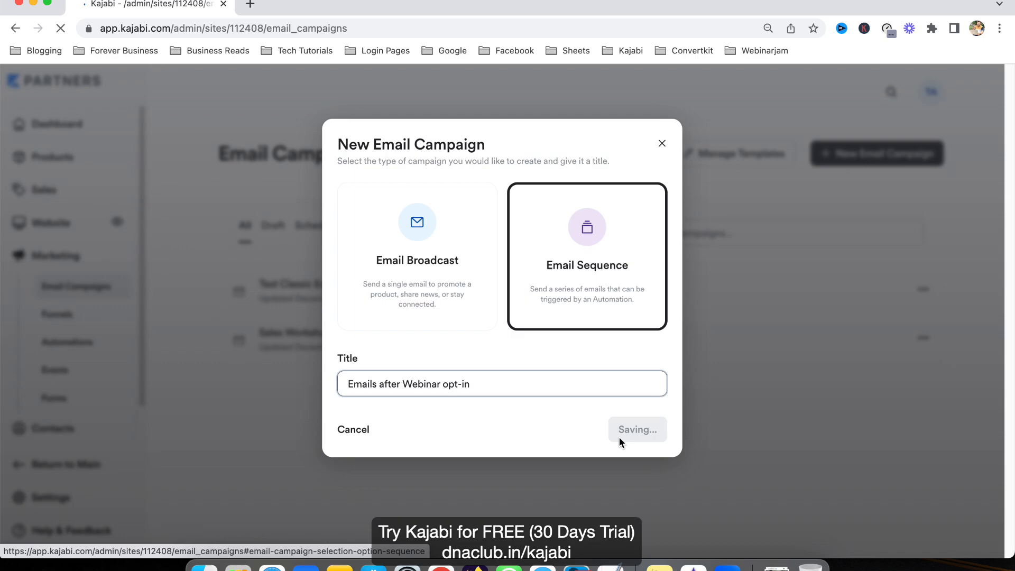
Start the first sequence email in the Classic Editor with no design template.
{"action": "left_click", "coordinate": [636, 429]}
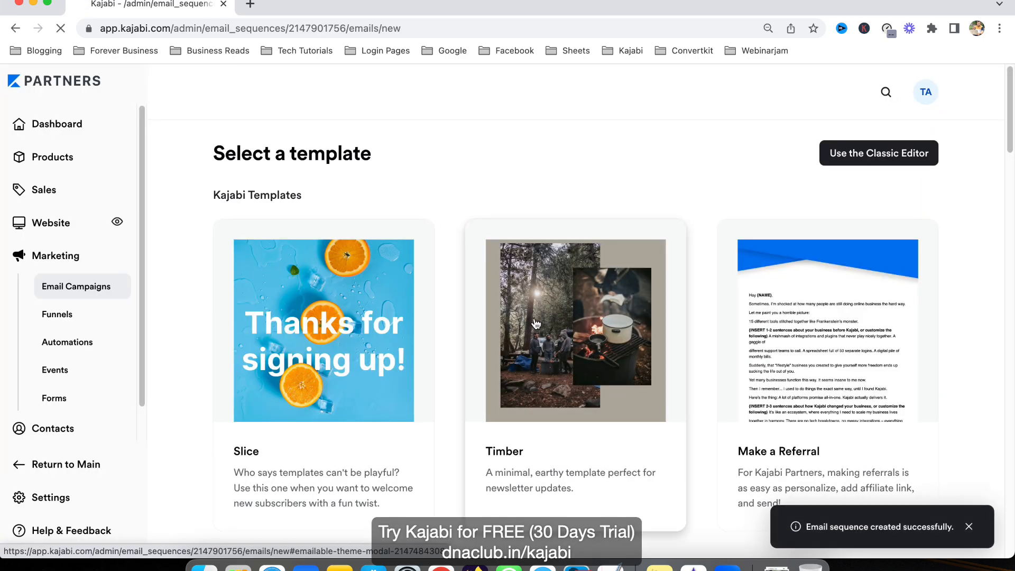
{"action": "scroll", "scroll_direction": "down", "scroll_amount": 3}
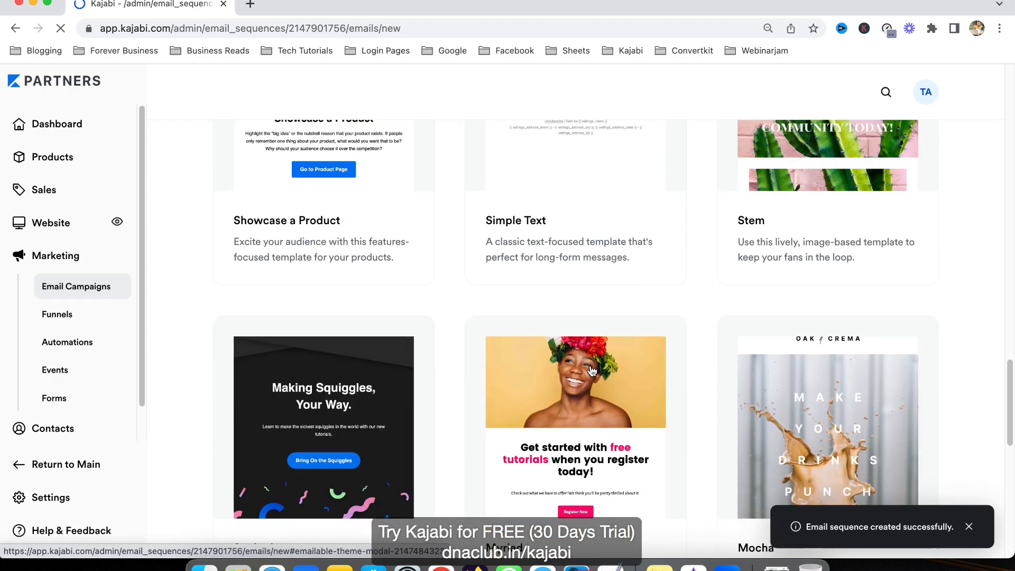
{"action": "scroll", "scroll_direction": "up", "scroll_amount": 3}
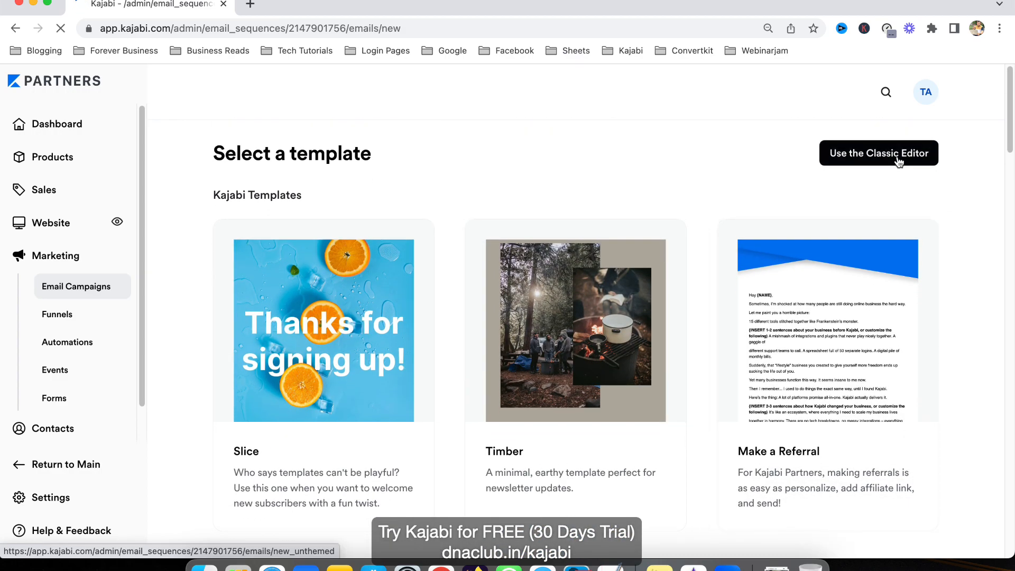
{"action": "left_click", "coordinate": [878, 153]}
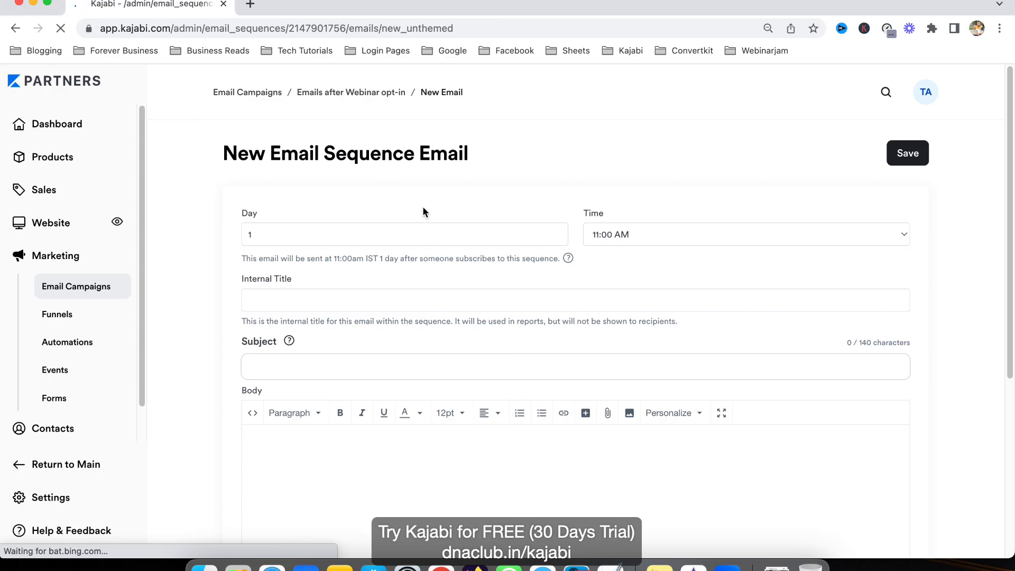
{"action": "mouse_move", "coordinate": [548, 173]}
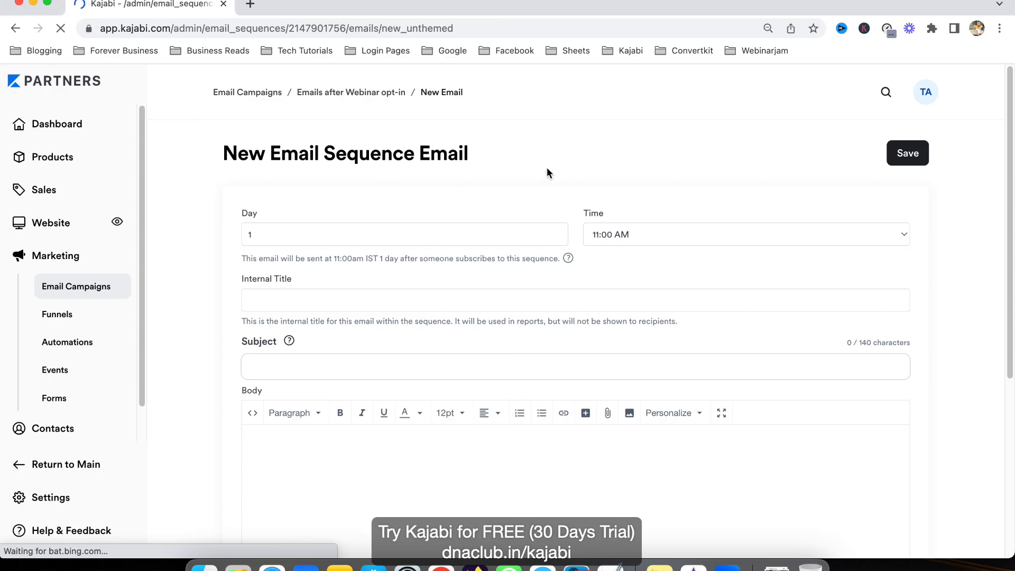
{"action": "mouse_move", "coordinate": [332, 226]}
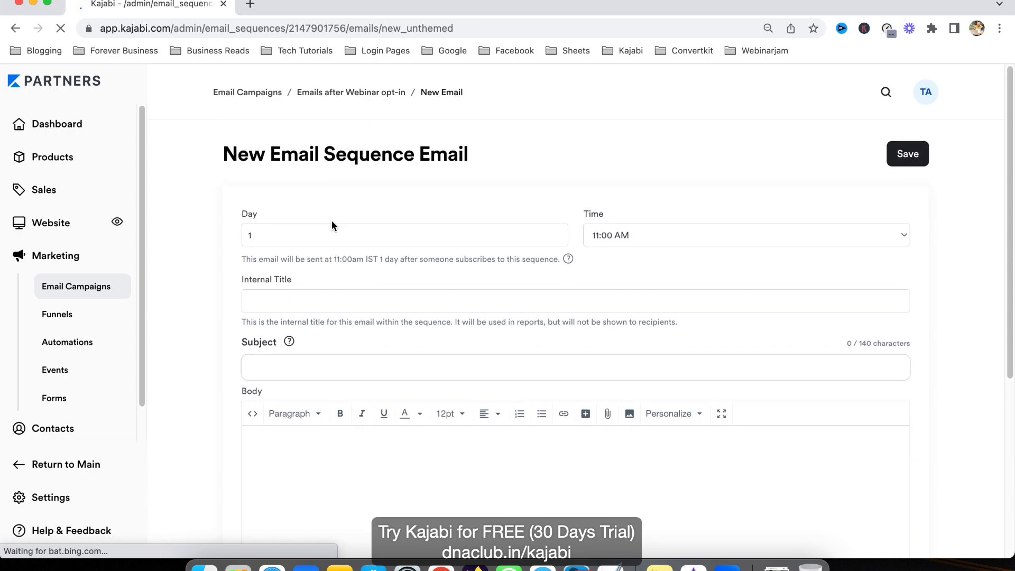
Set the email to send immediately on Day 0.
{"action": "left_click", "coordinate": [265, 234]}
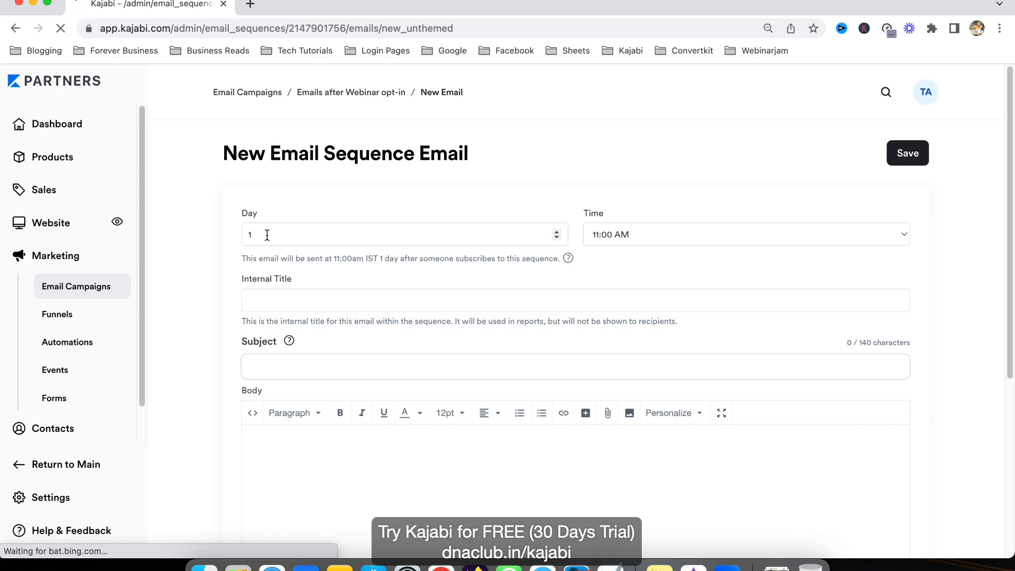
{"action": "mouse_move", "coordinate": [291, 230]}
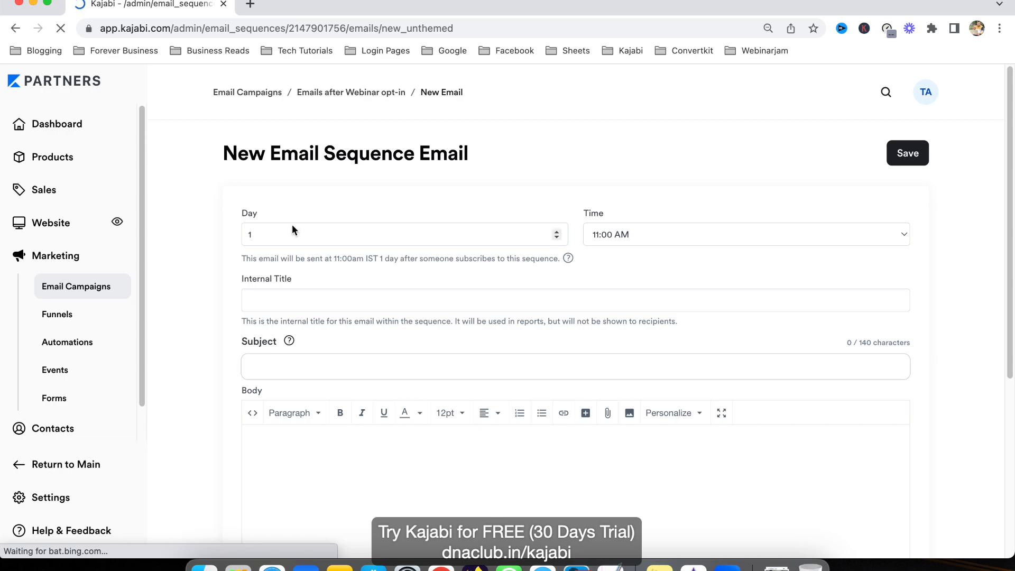
{"action": "left_click", "coordinate": [554, 230]}
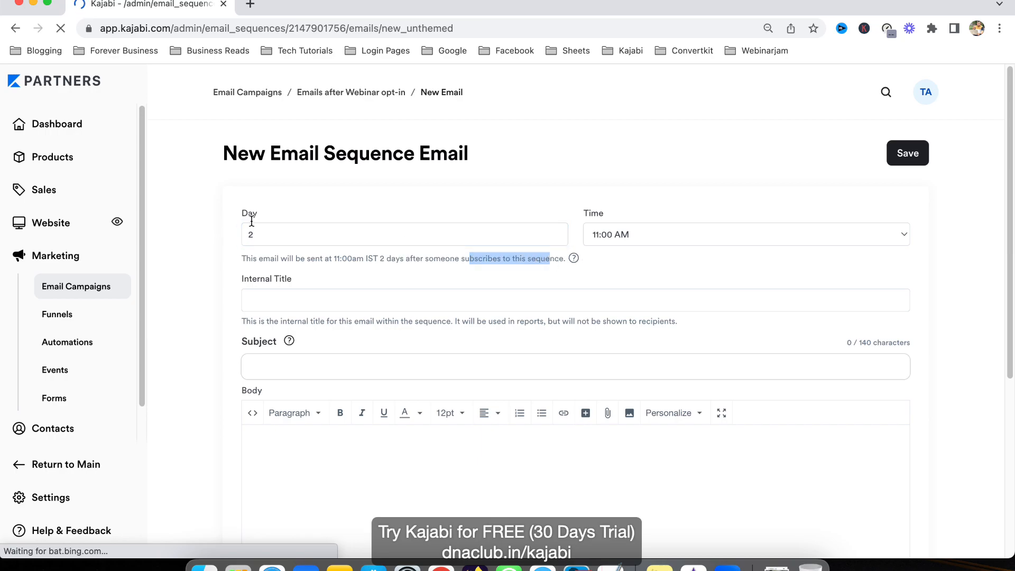
{"action": "left_click", "coordinate": [404, 234]}
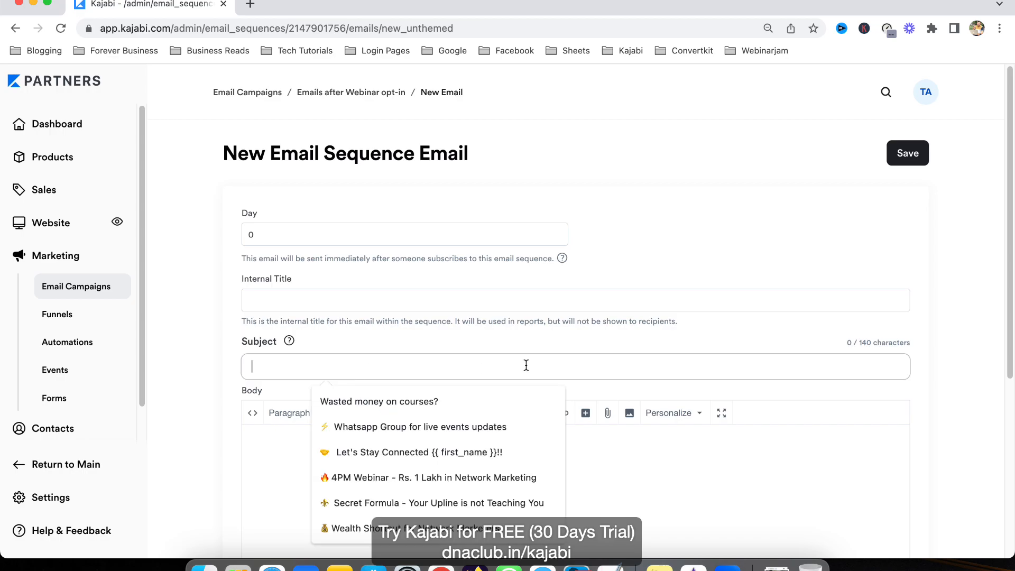
Enter 'Webinar Room Link' as the internal title and subject.
{"action": "type", "text": "Webianr"}
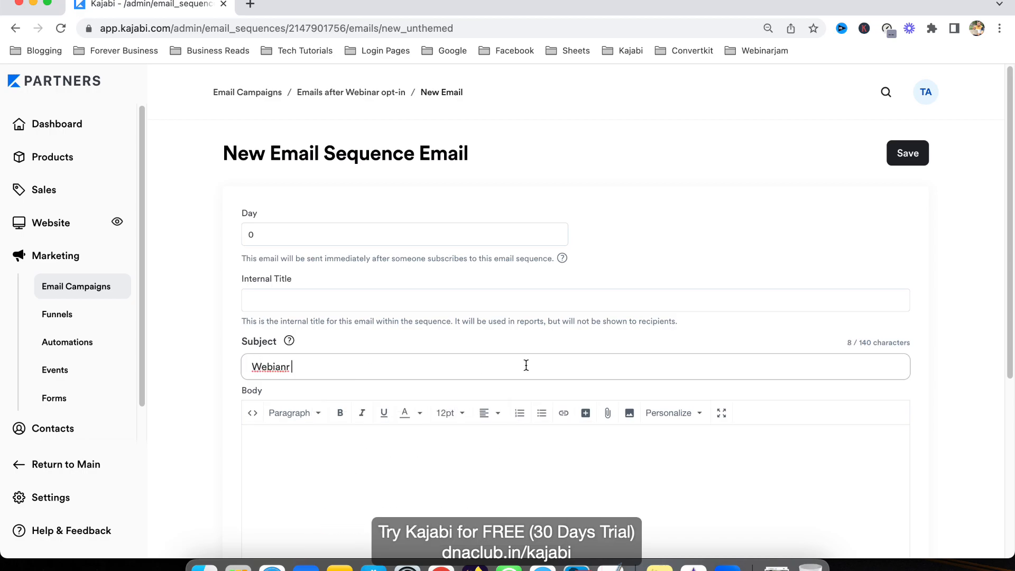
{"action": "type", "text": "Webinar Ro"}
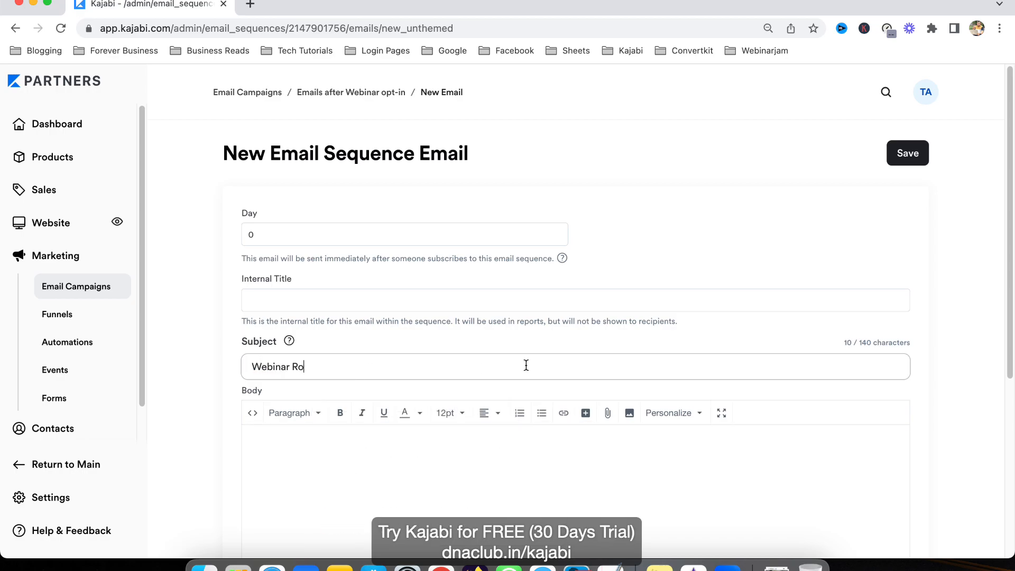
{"action": "type", "text": "om Link"}
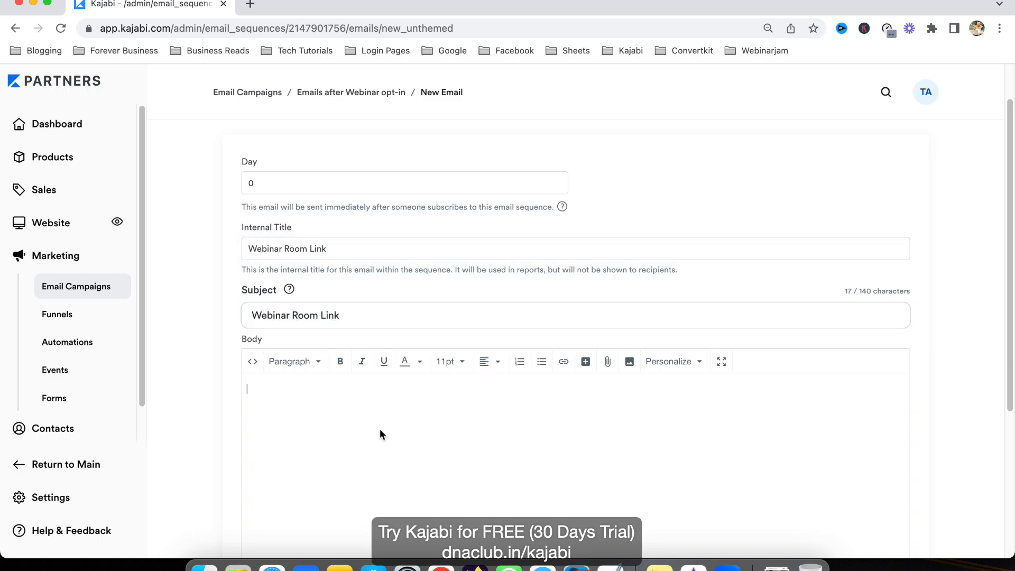
Write the body greeting 'Hi {{first_name}},' and thanks for showing interest in the webinar.
{"action": "type", "text": "Hi"}
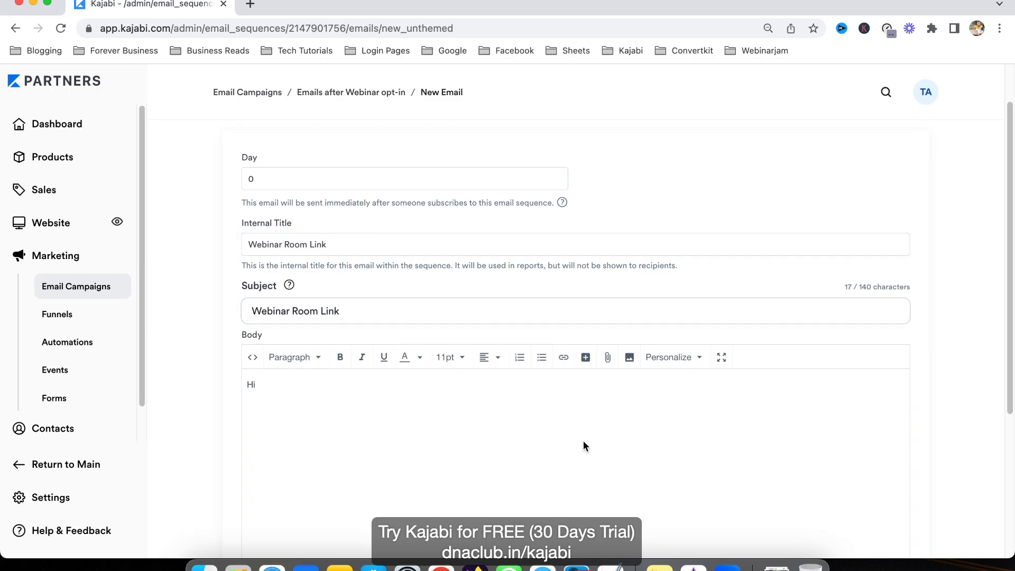
{"action": "type", "text": "{{first_name}}"}
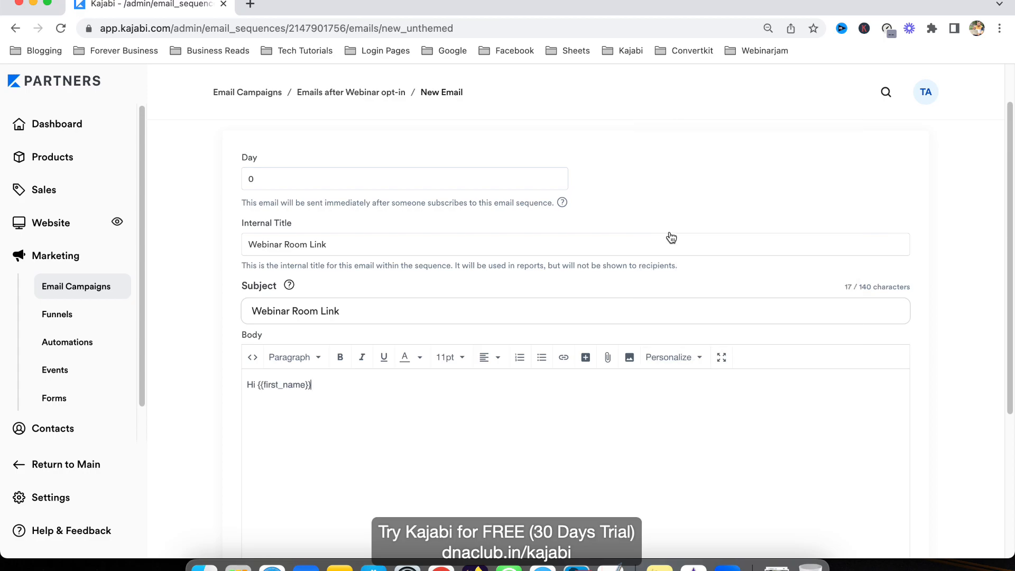
{"action": "type", "text": ","}
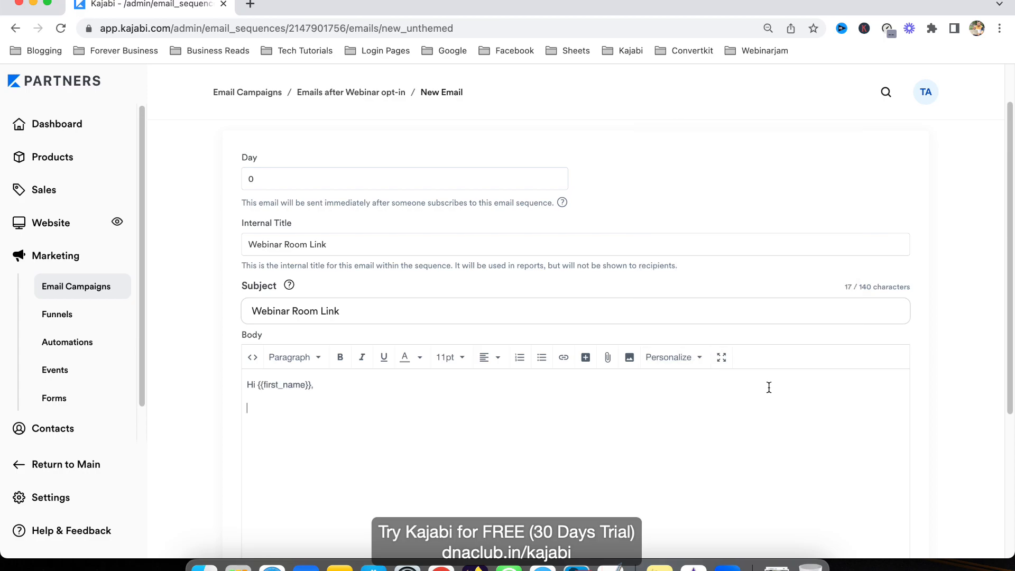
{"action": "type", "text": "Thanks"}
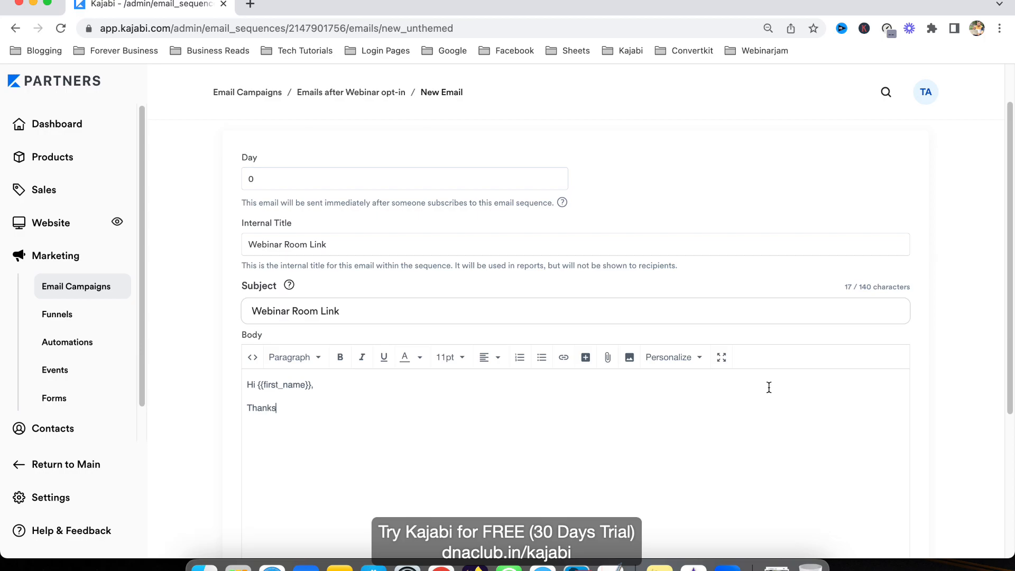
{"action": "type", "text": "for show"}
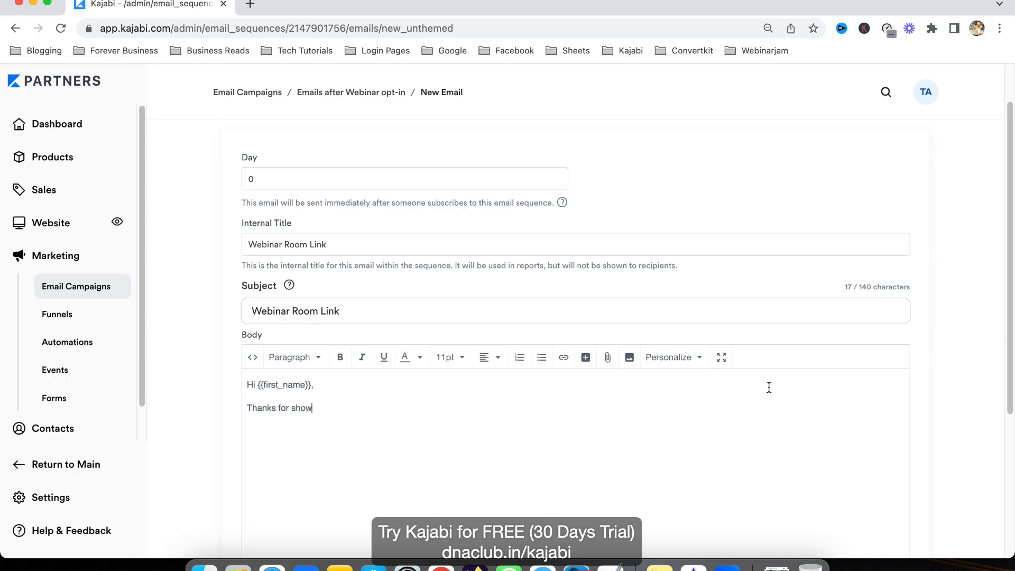
{"action": "type", "text": "ing in t"}
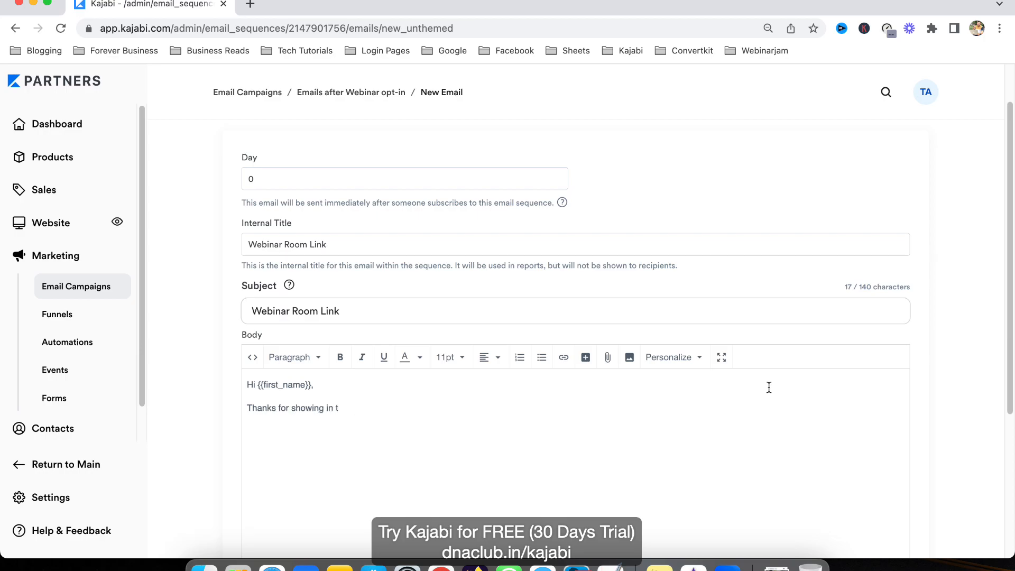
{"action": "type", "text": "nterest in my webinar."}
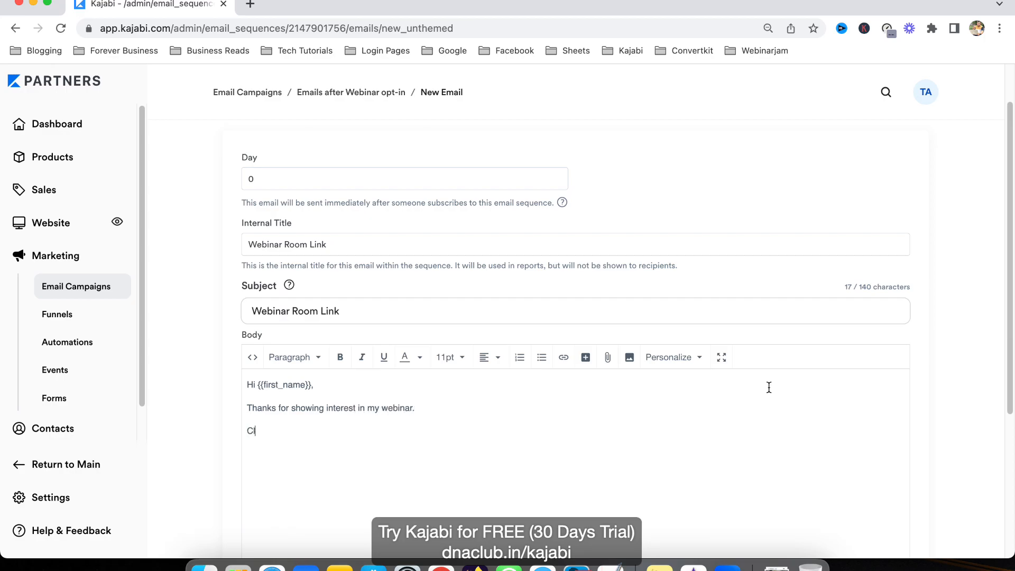
Add 'Click Here to access the training.', sign off as Tarun, and select 'Click Here' for linking.
{"action": "type", "text": "lick"}
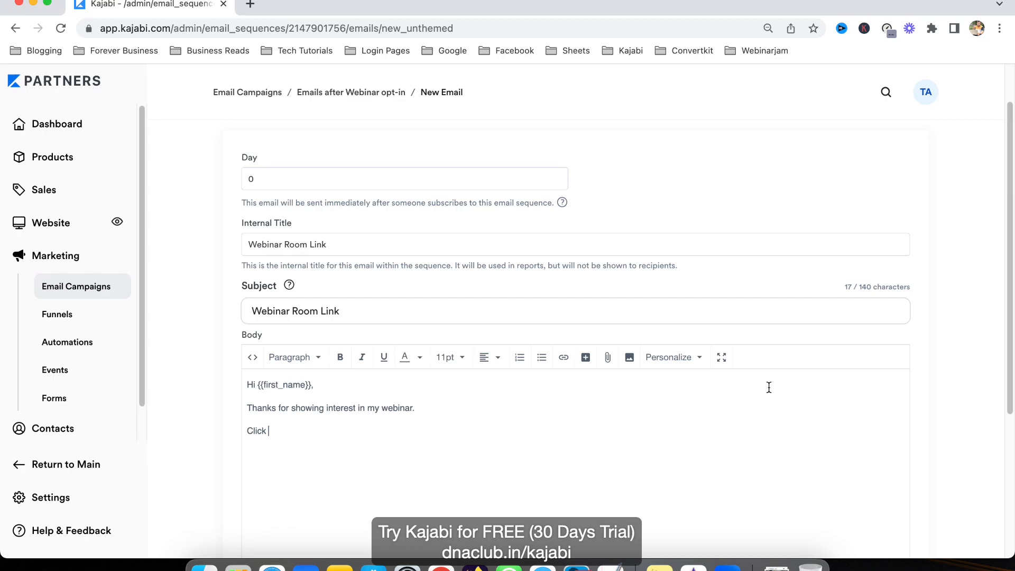
{"action": "type", "text": "Here to acces sth"}
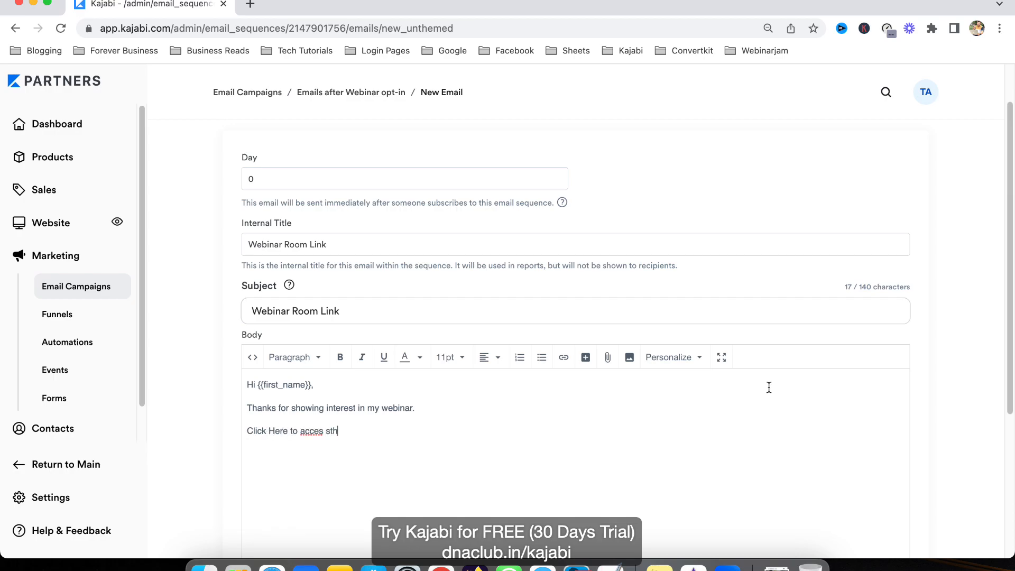
{"action": "type", "text": "access the tr"}
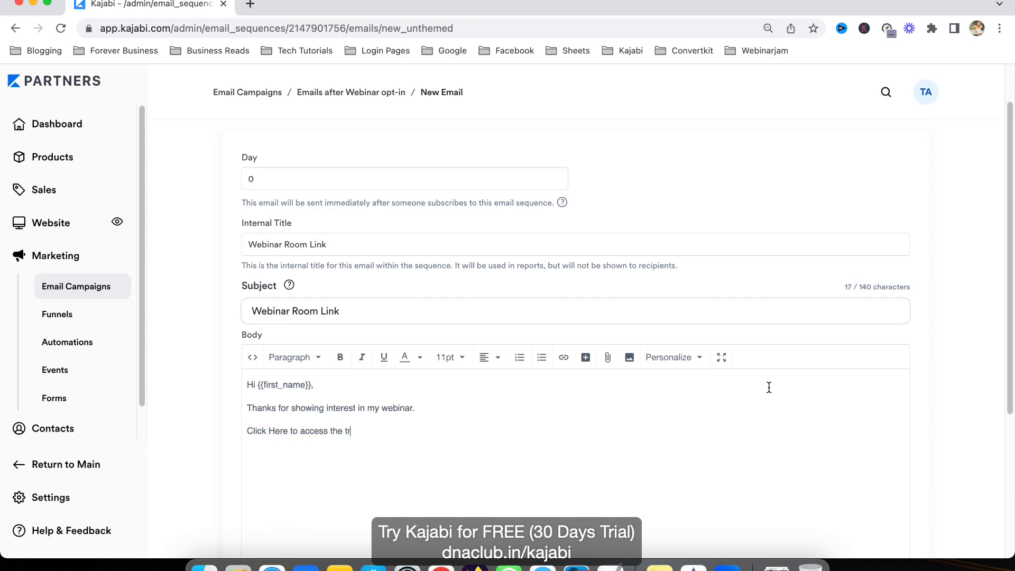
{"action": "type", "text": "aining."}
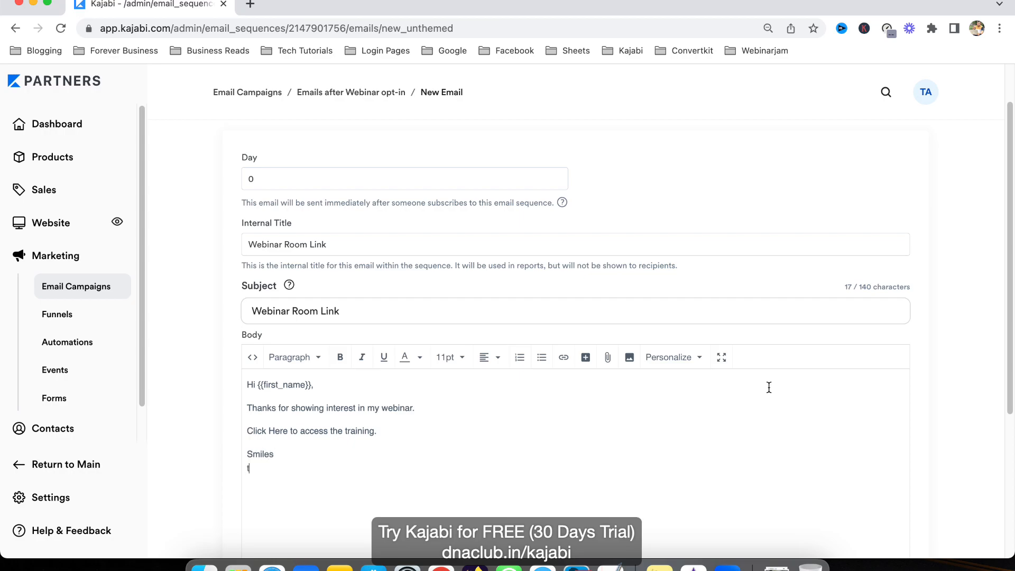
{"action": "type", "text": "Tarun"}
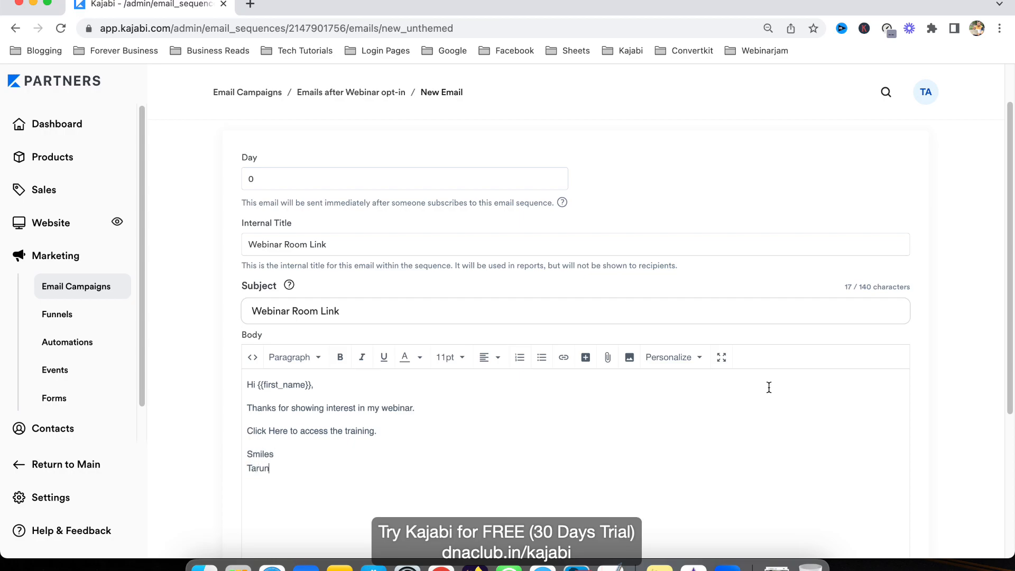
{"action": "double_click", "coordinate": [267, 430]}
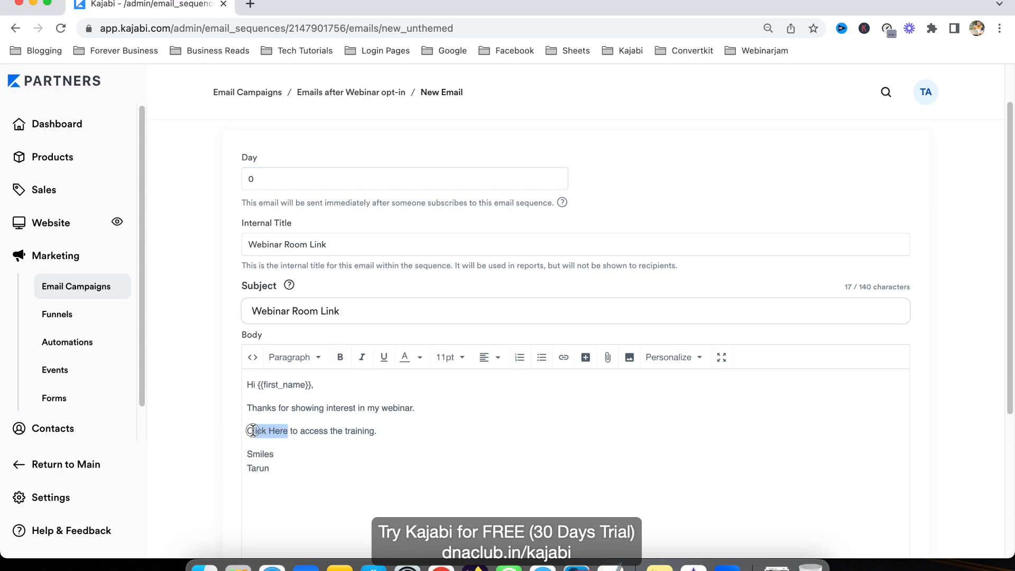
Link 'Click Here' to the training URL and save the Webinar Room Link email.
{"action": "left_click", "coordinate": [562, 357]}
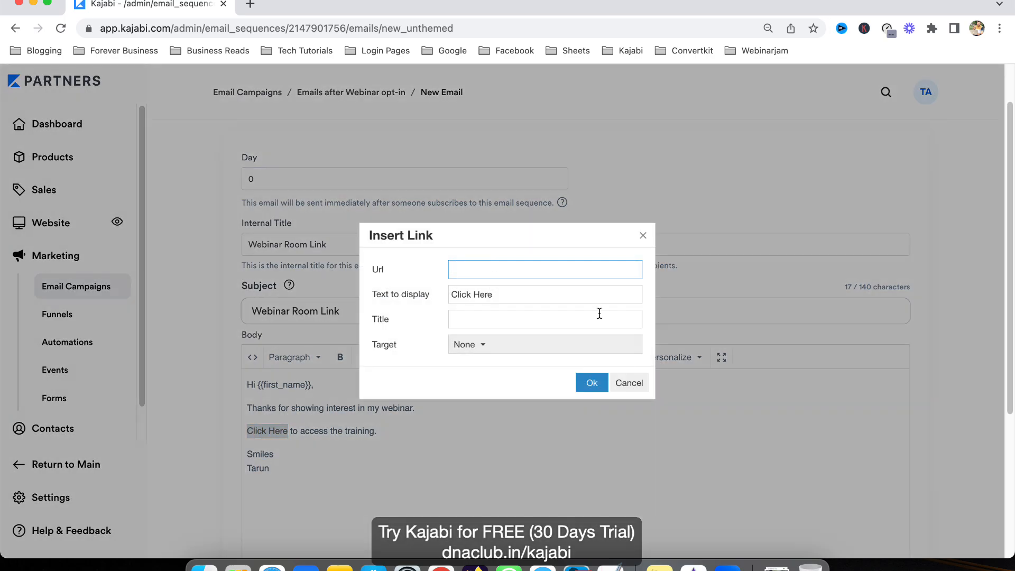
{"action": "left_click", "coordinate": [627, 382]}
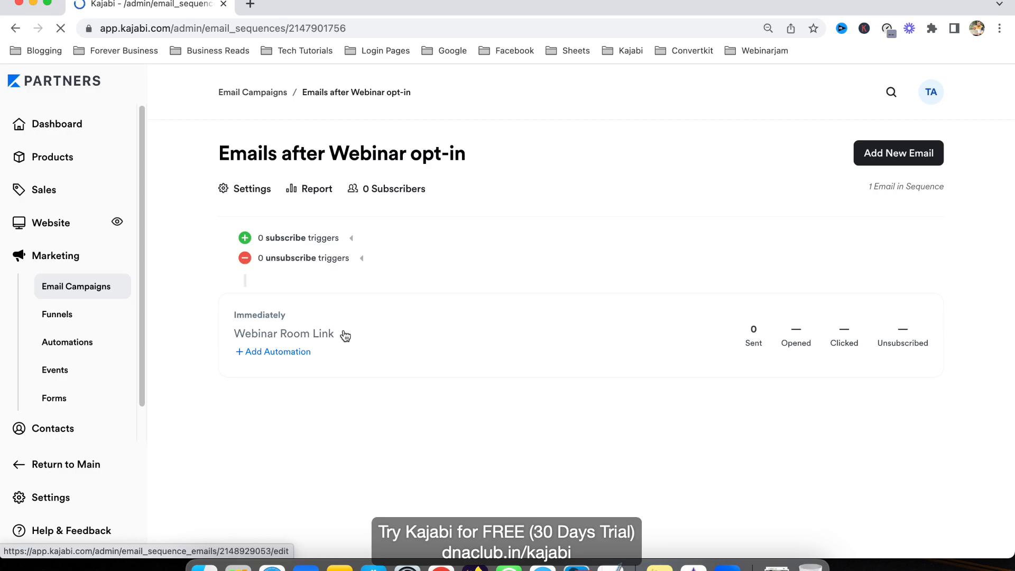
{"action": "left_click", "coordinate": [898, 153]}
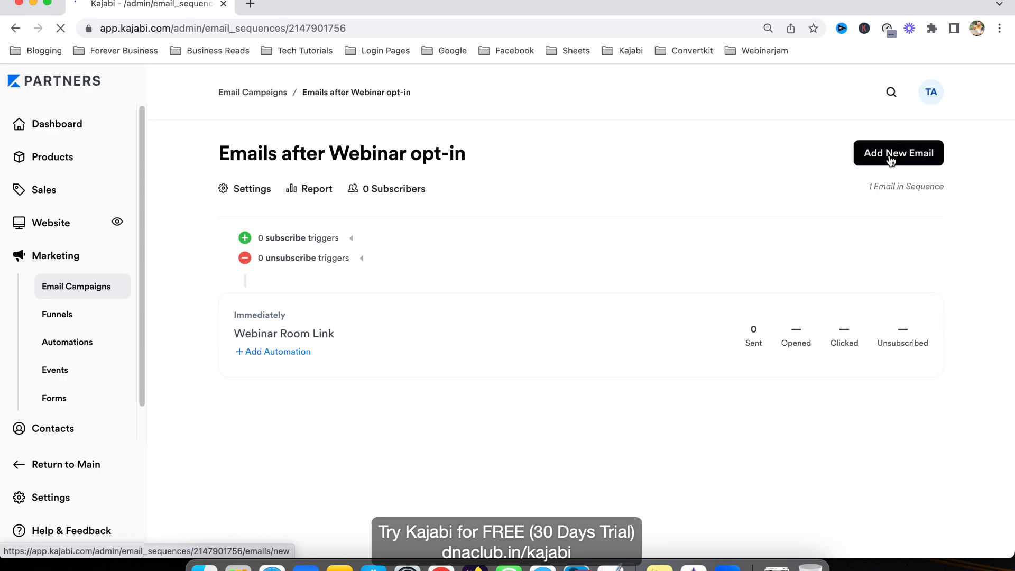
Add a new Classic Editor email scheduled for Day 1 at 07:00 PM.
{"action": "left_click", "coordinate": [897, 152]}
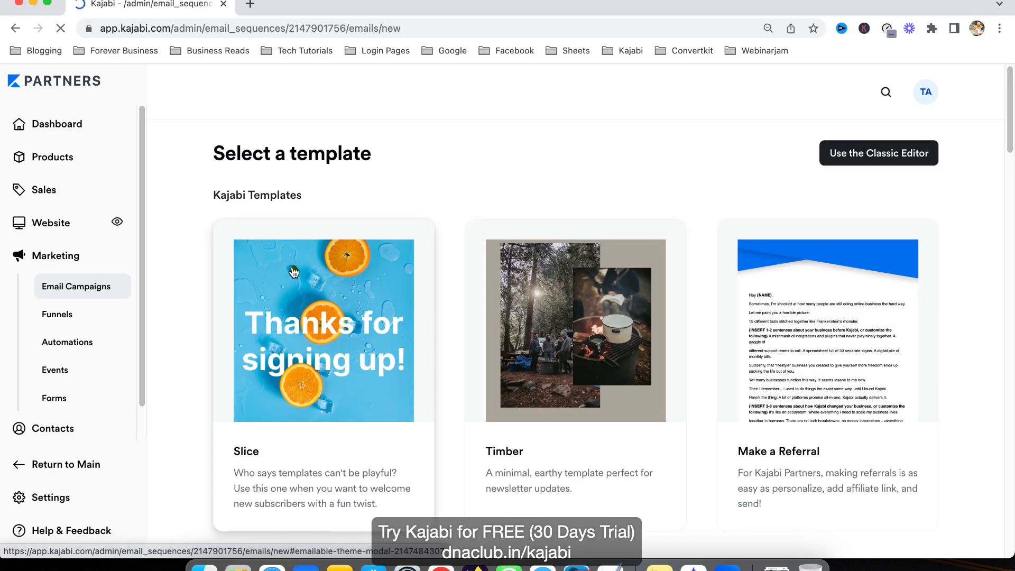
{"action": "left_click", "coordinate": [877, 153]}
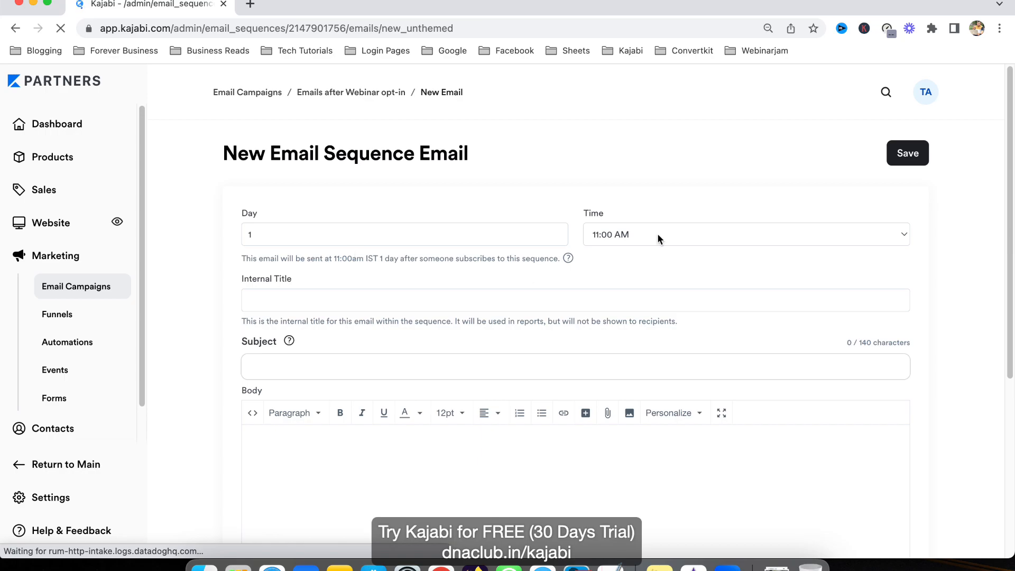
{"action": "left_click", "coordinate": [744, 234]}
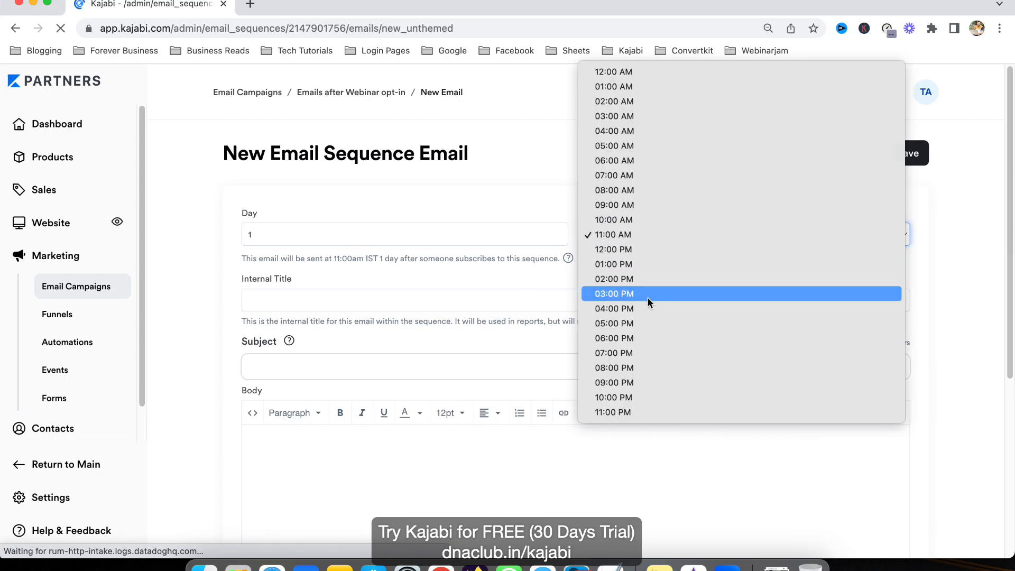
{"action": "mouse_move", "coordinate": [613, 352]}
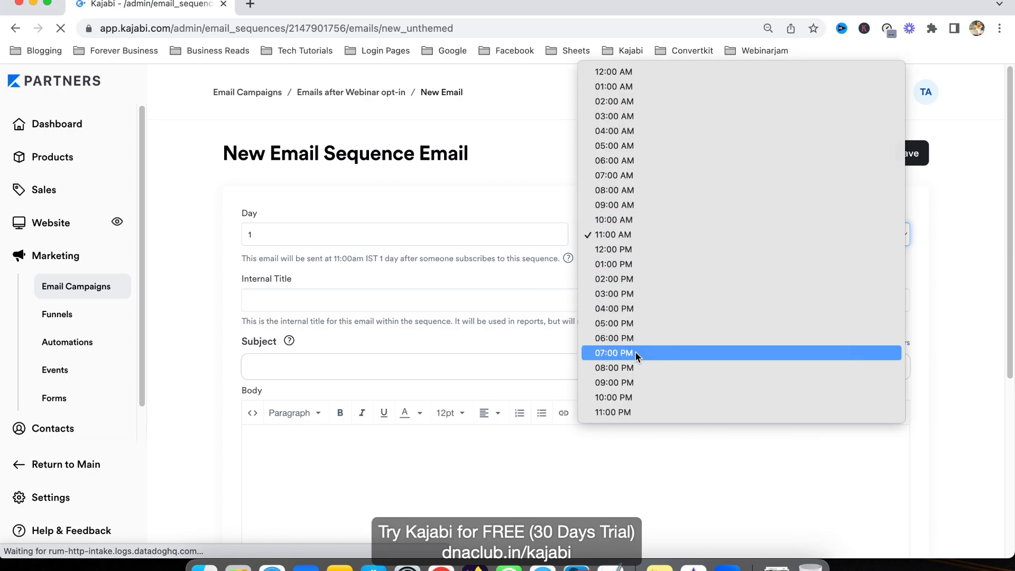
{"action": "left_click", "coordinate": [612, 352]}
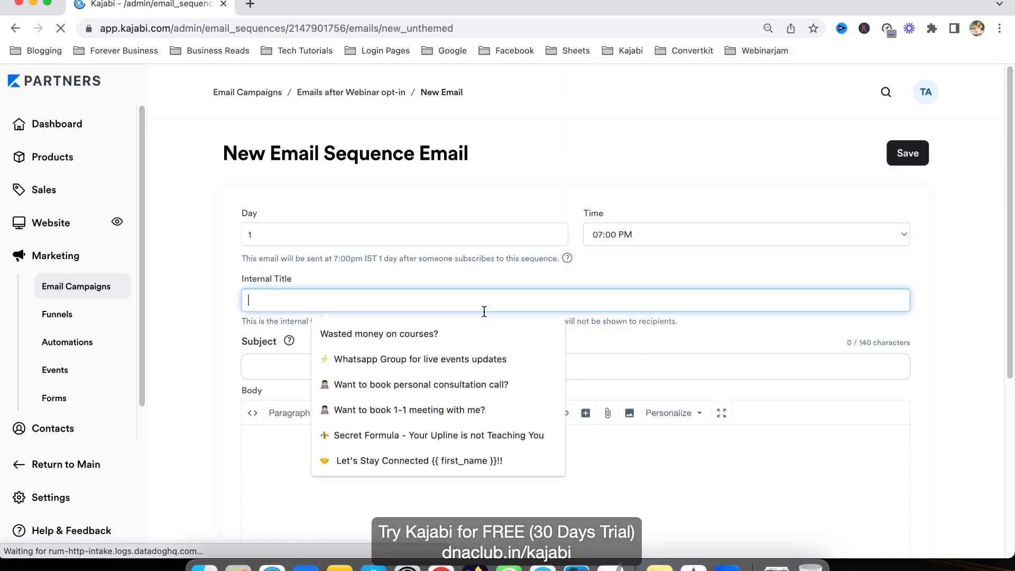
Title and subject it 'Have you watched webinar?', ask if they watched yesterday's webinar, and save.
{"action": "type", "text": "Have you w"}
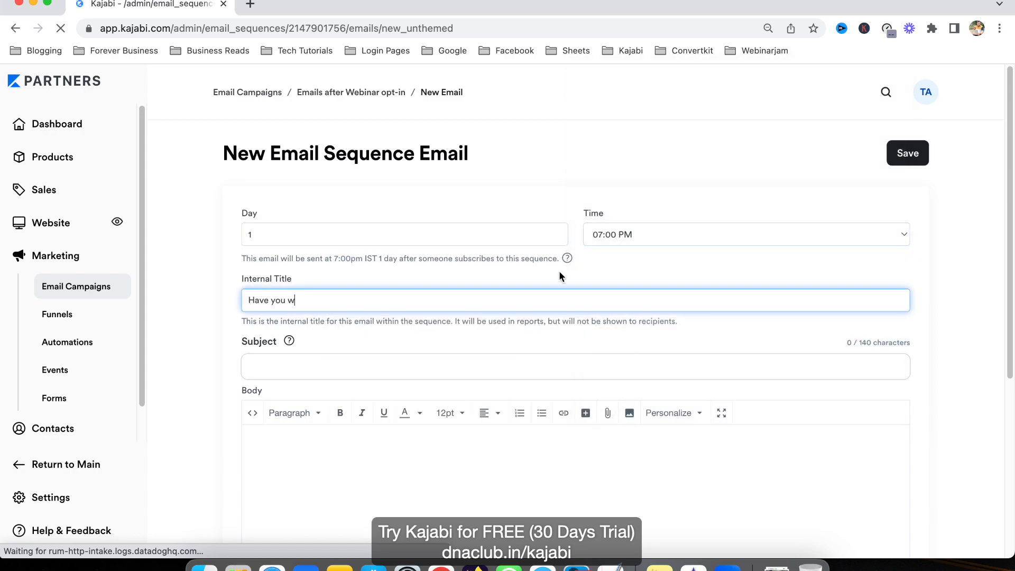
{"action": "type", "text": "atched webianr?"}
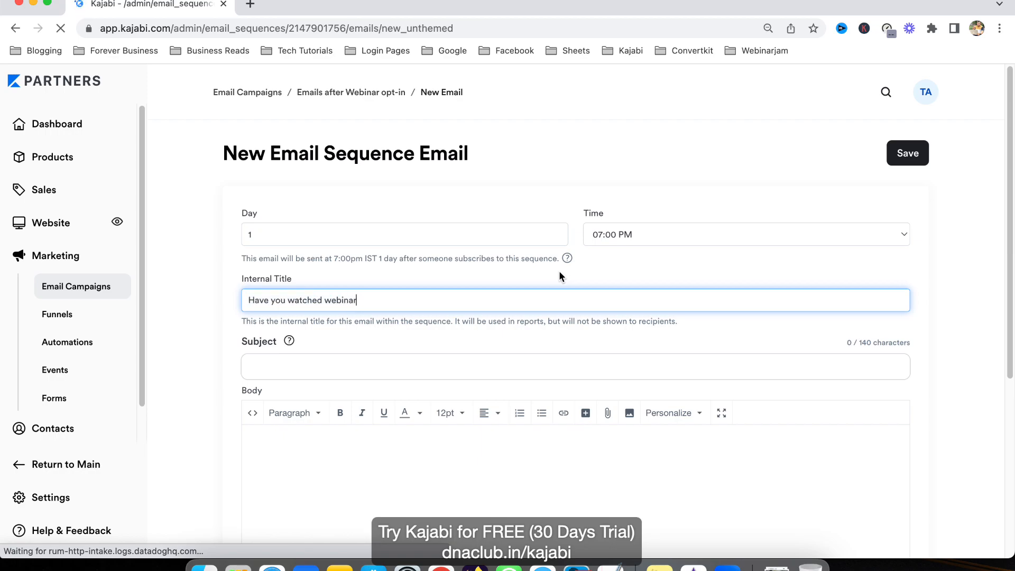
{"action": "type", "text": "Have you watched webinar?"}
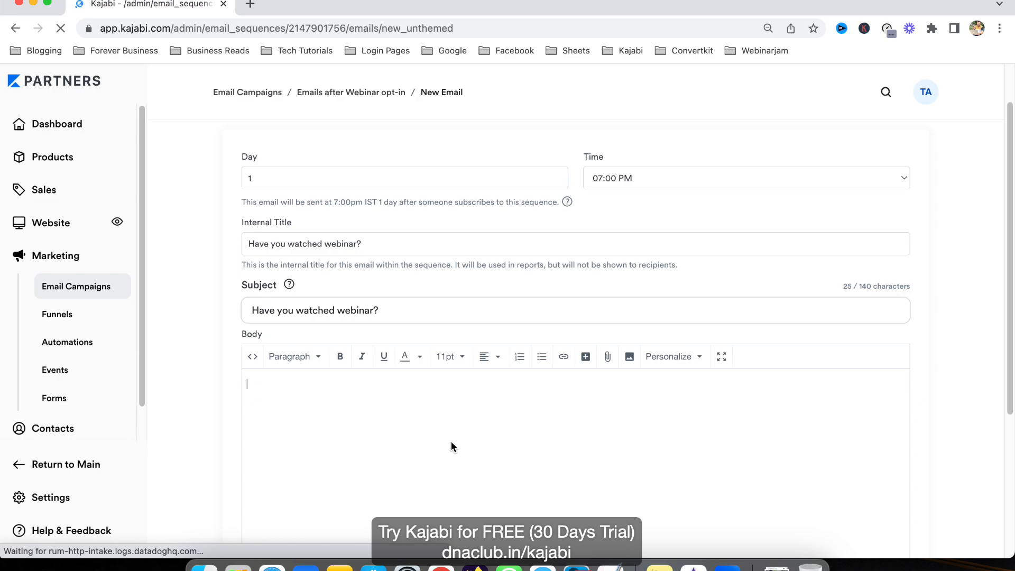
{"action": "type", "text": "Just checking if"}
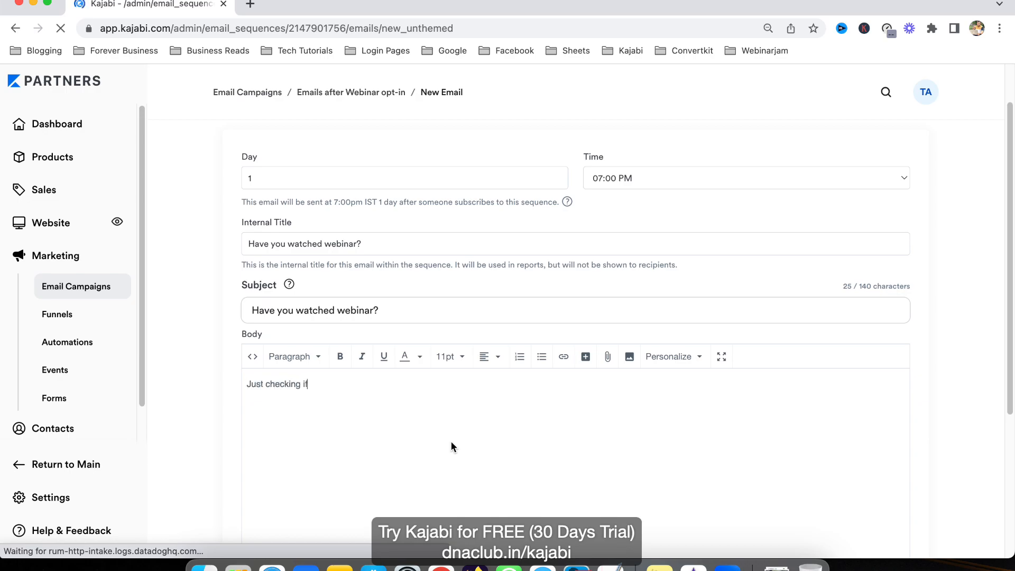
{"action": "type", "text": "you have watched th"}
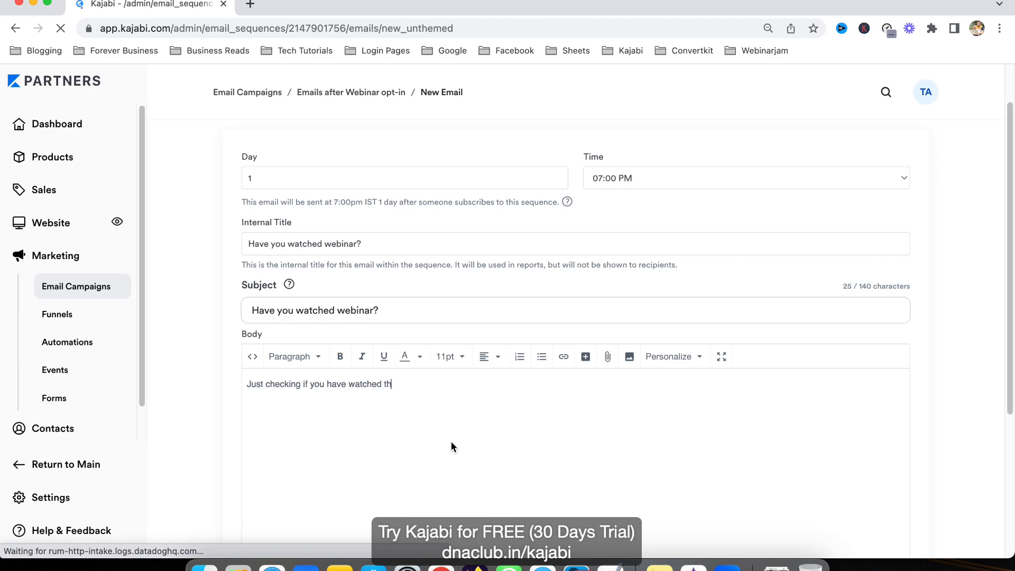
{"action": "type", "text": "my webinar"}
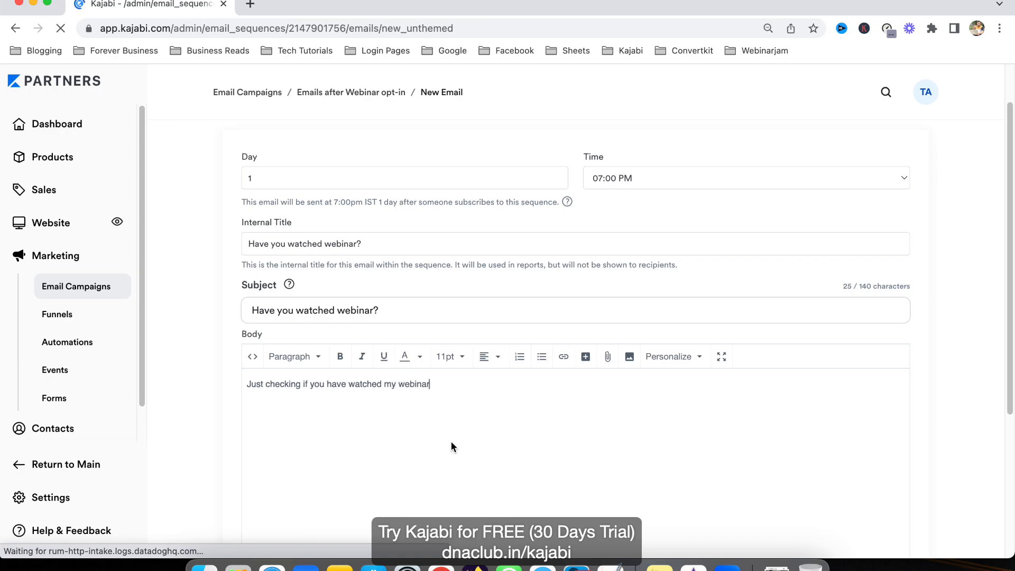
{"action": "type", "text": "yester"}
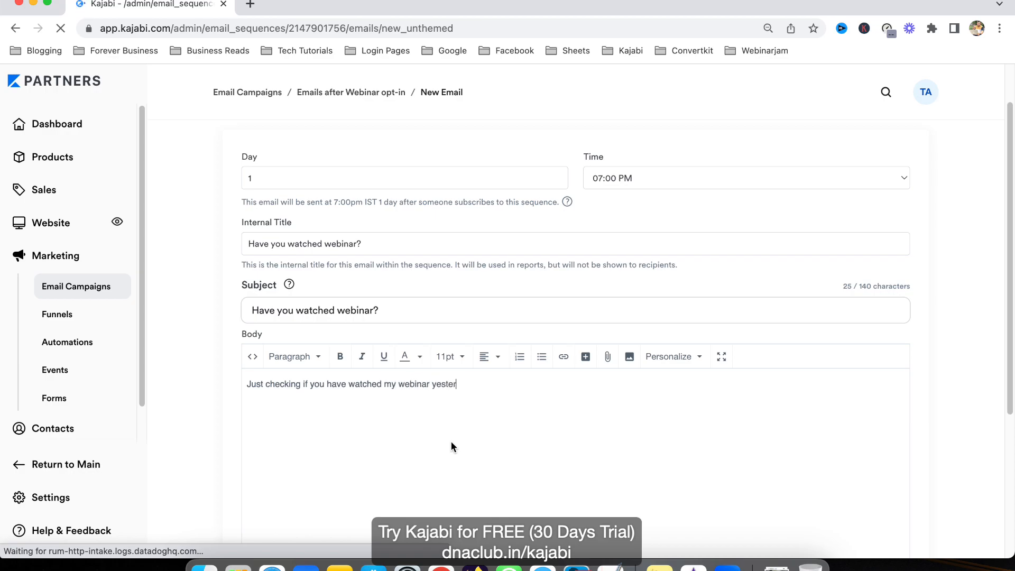
{"action": "type", "text": "day....."}
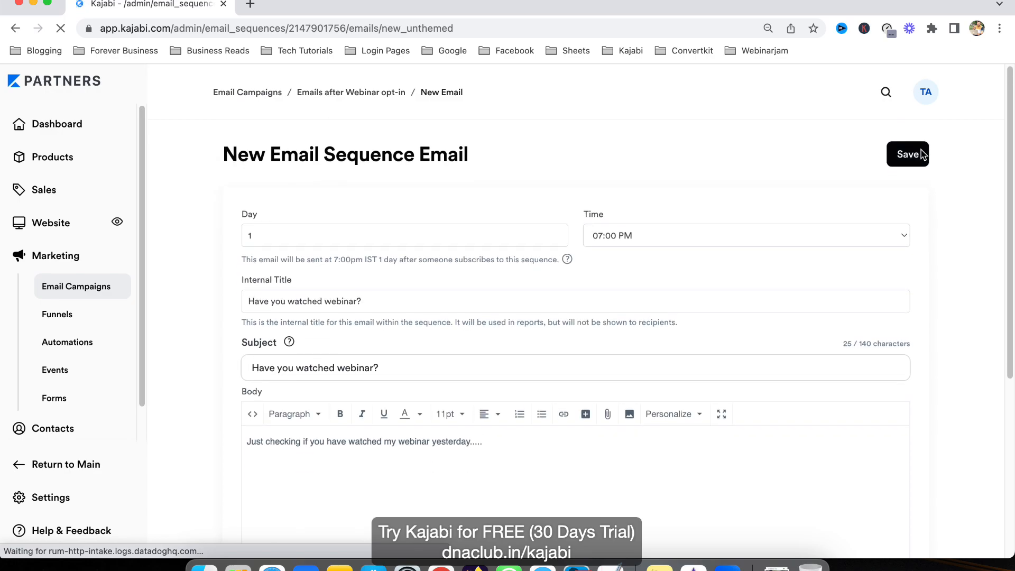
{"action": "left_click", "coordinate": [907, 153]}
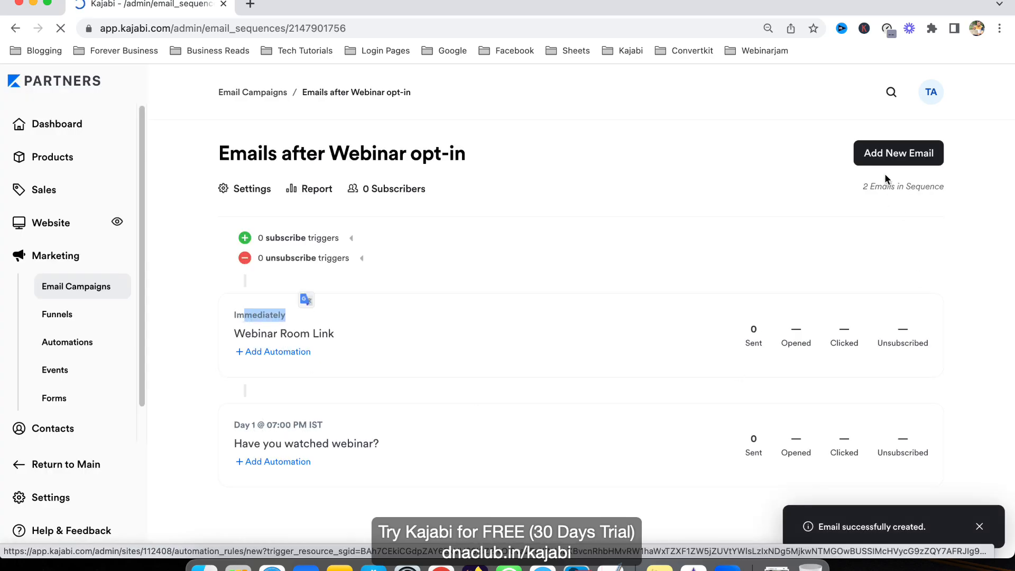
{"action": "left_click", "coordinate": [898, 152]}
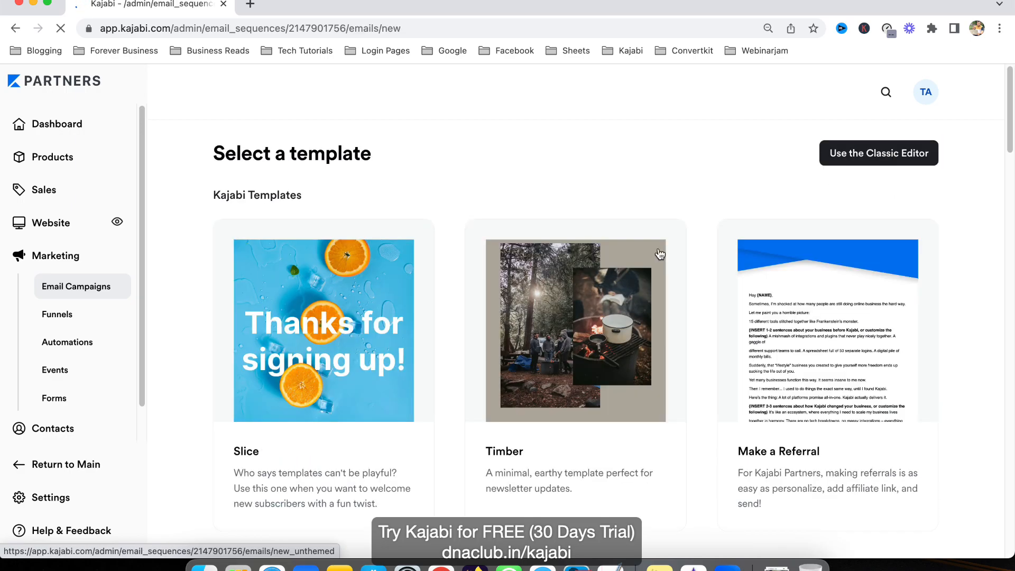
{"action": "left_click", "coordinate": [877, 152]}
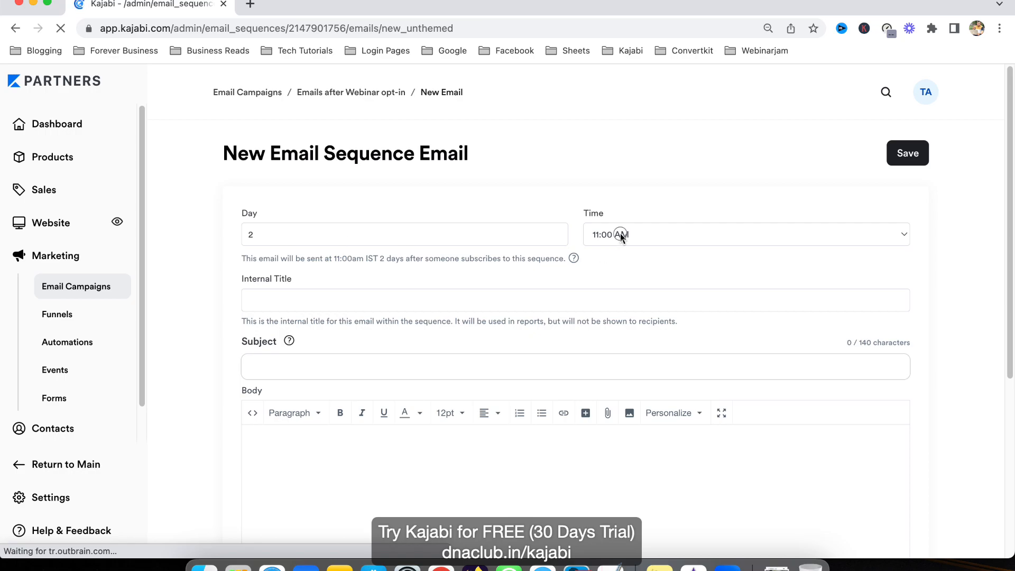
{"action": "mouse_move", "coordinate": [324, 99]}
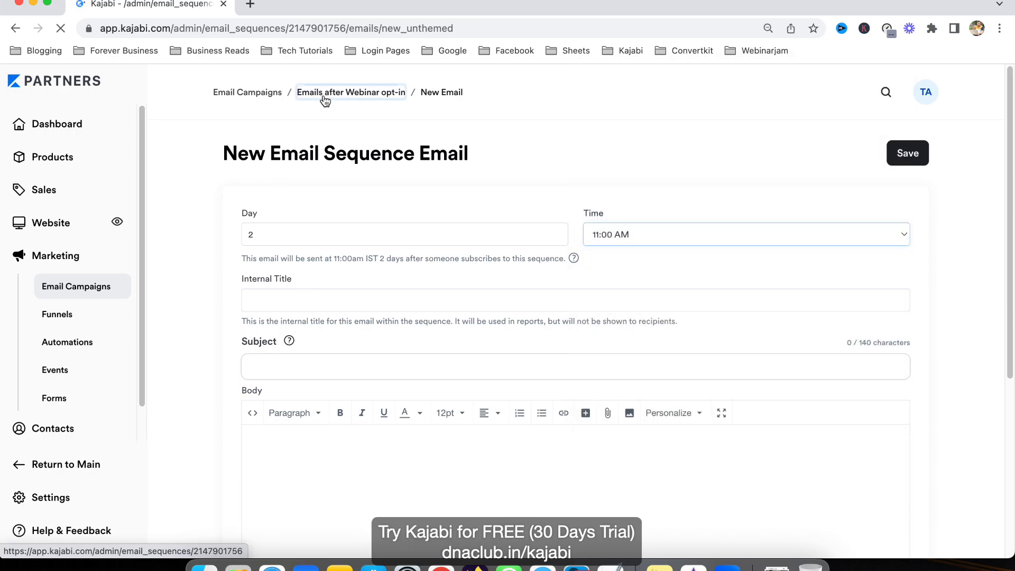
{"action": "left_click", "coordinate": [350, 92]}
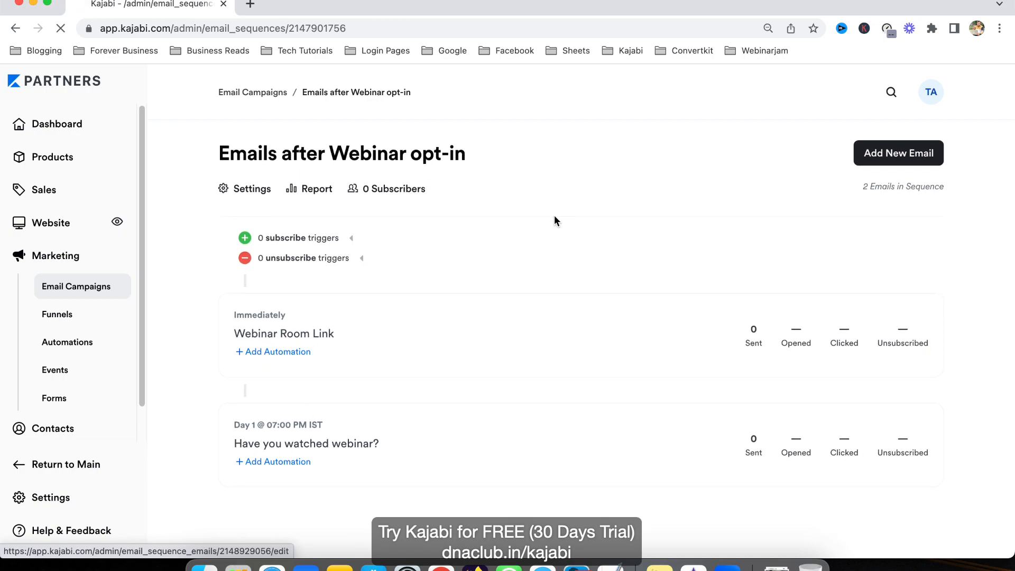
{"action": "mouse_move", "coordinate": [528, 253]}
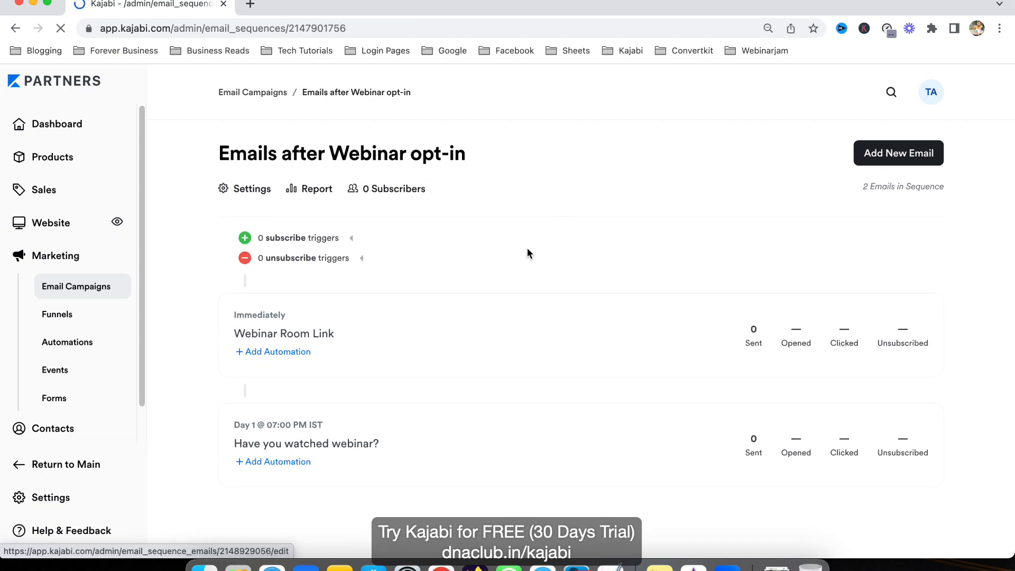
{"action": "mouse_move", "coordinate": [511, 263]}
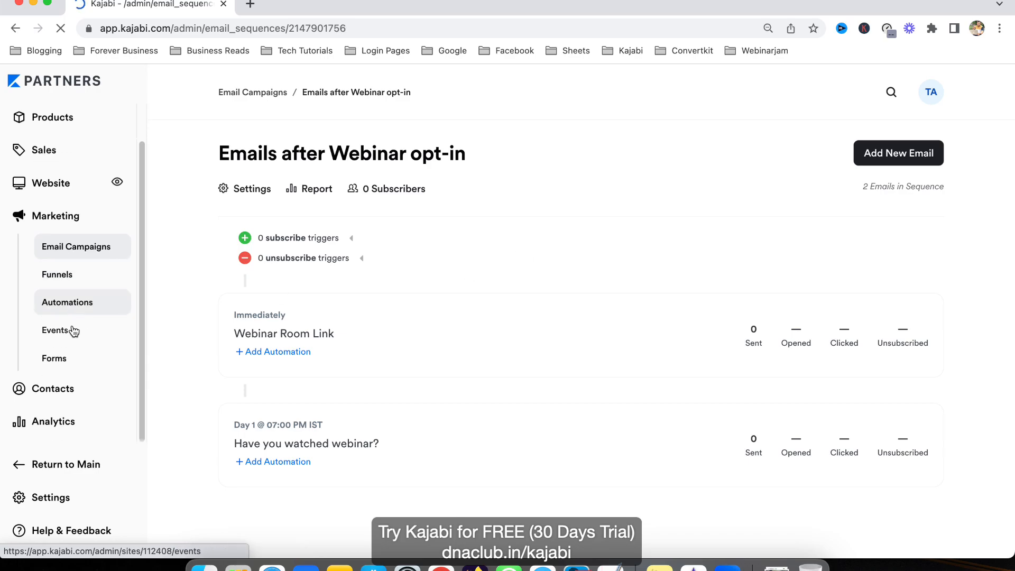
Add an automation to the Automated webinar opt-ins form that subscribes to an email sequence.
{"action": "left_click", "coordinate": [54, 358]}
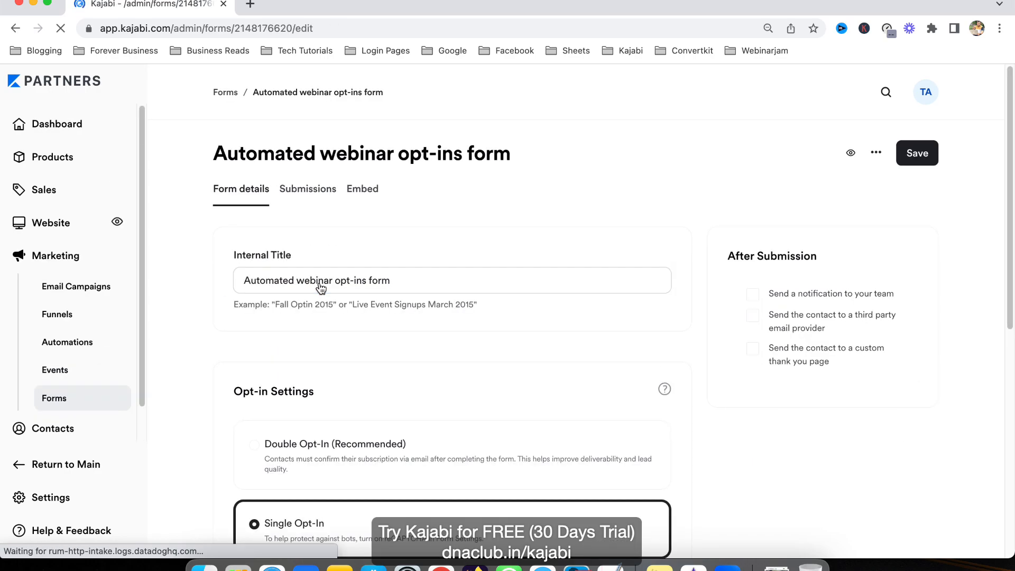
{"action": "scroll", "scroll_direction": "down", "scroll_amount": 3}
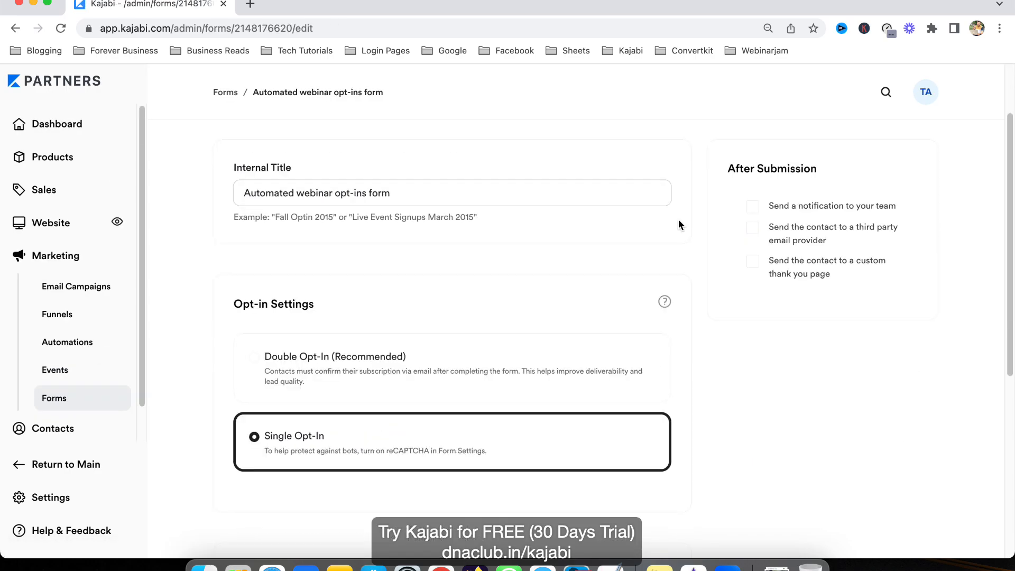
{"action": "left_click", "coordinate": [278, 510]}
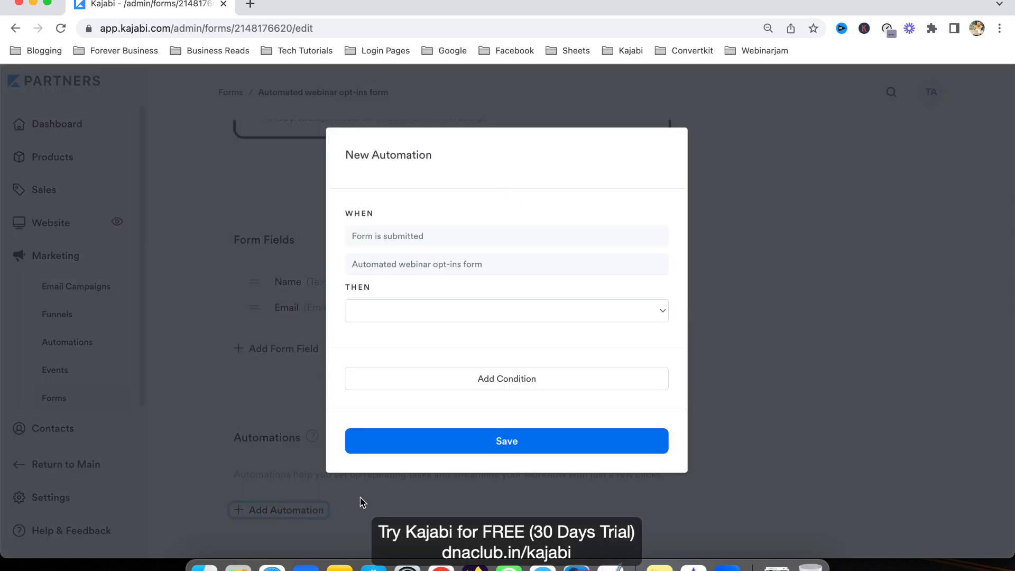
{"action": "left_click", "coordinate": [506, 311]}
{"action": "type", "text": "email"}
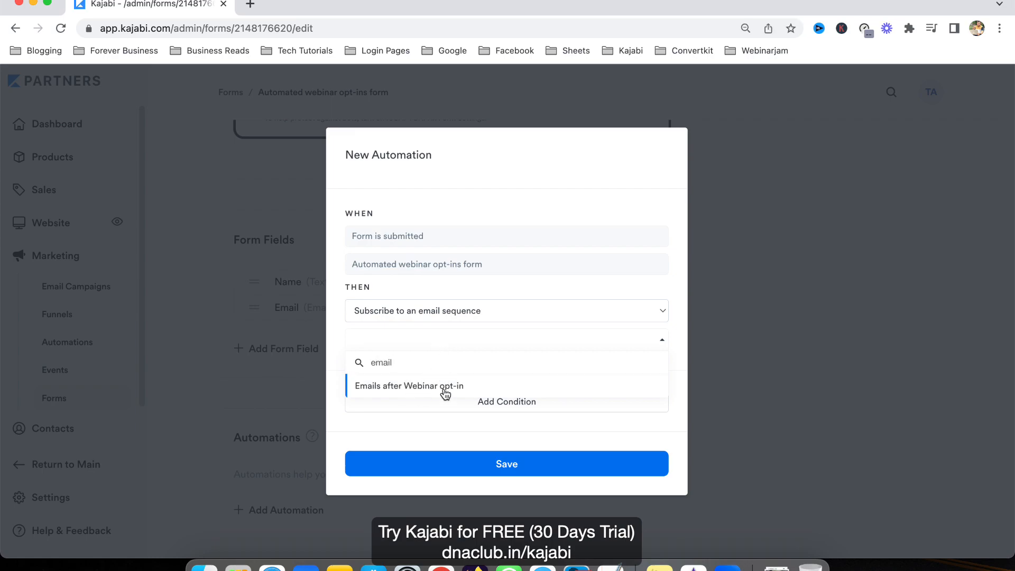
Pick the Emails after Webinar opt-in sequence, save the automation, and save the form.
{"action": "left_click", "coordinate": [407, 386]}
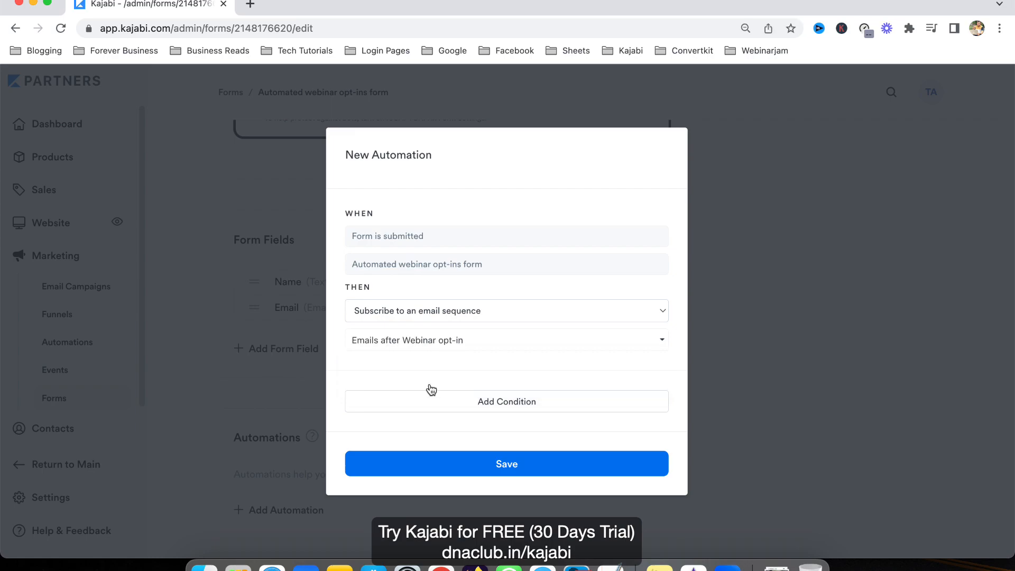
{"action": "left_click", "coordinate": [507, 464]}
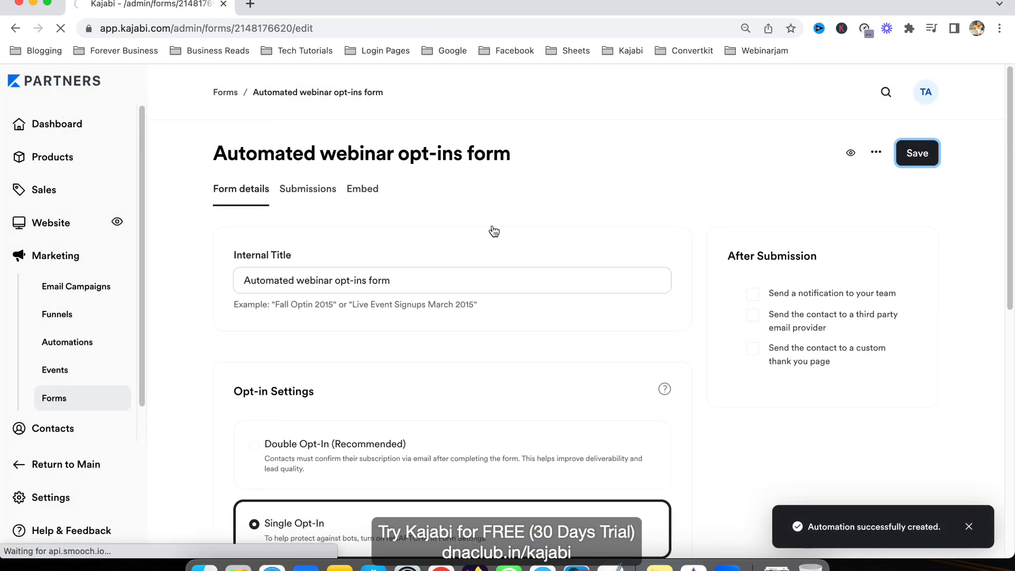
{"action": "left_click", "coordinate": [916, 152]}
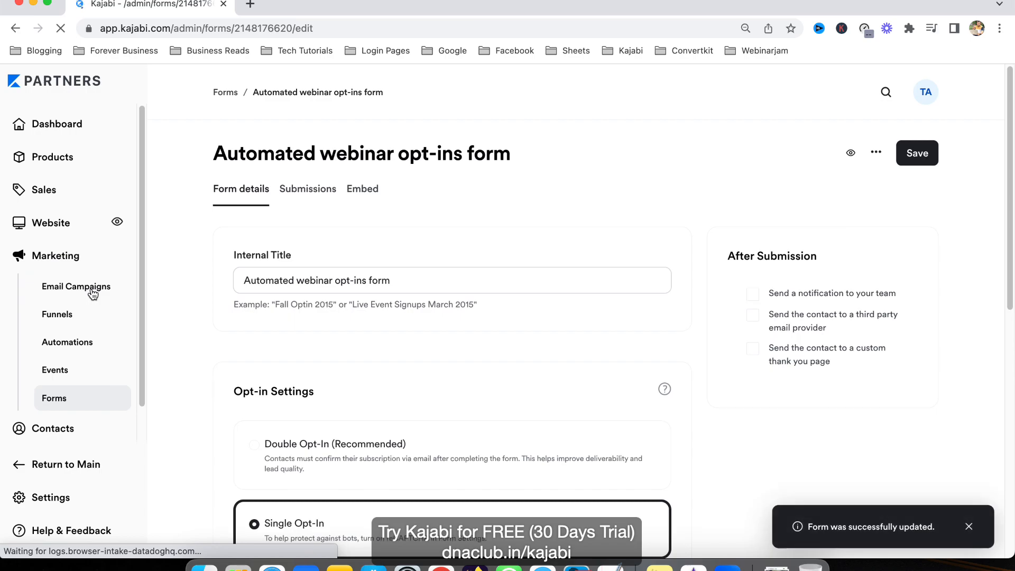
View the sequence's subscribe trigger: Form is submitted — Automated webinar opt-ins form.
{"action": "left_click", "coordinate": [76, 286]}
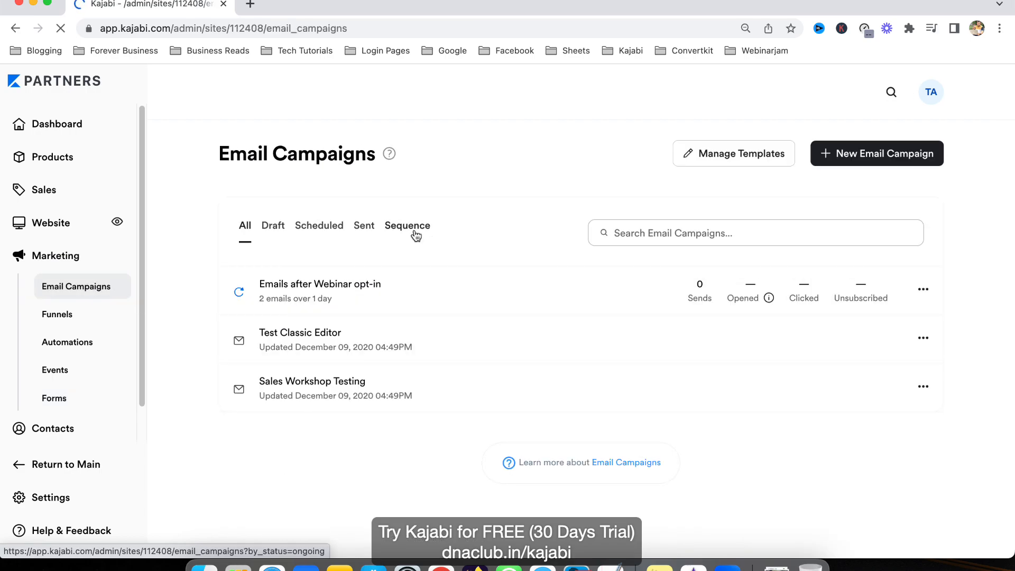
{"action": "left_click", "coordinate": [406, 225]}
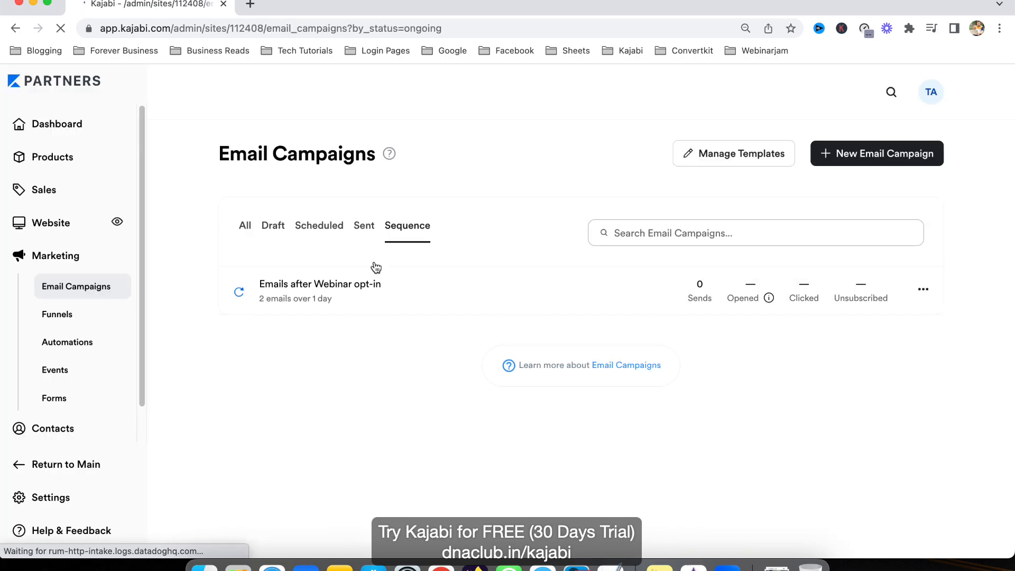
{"action": "left_click", "coordinate": [319, 283]}
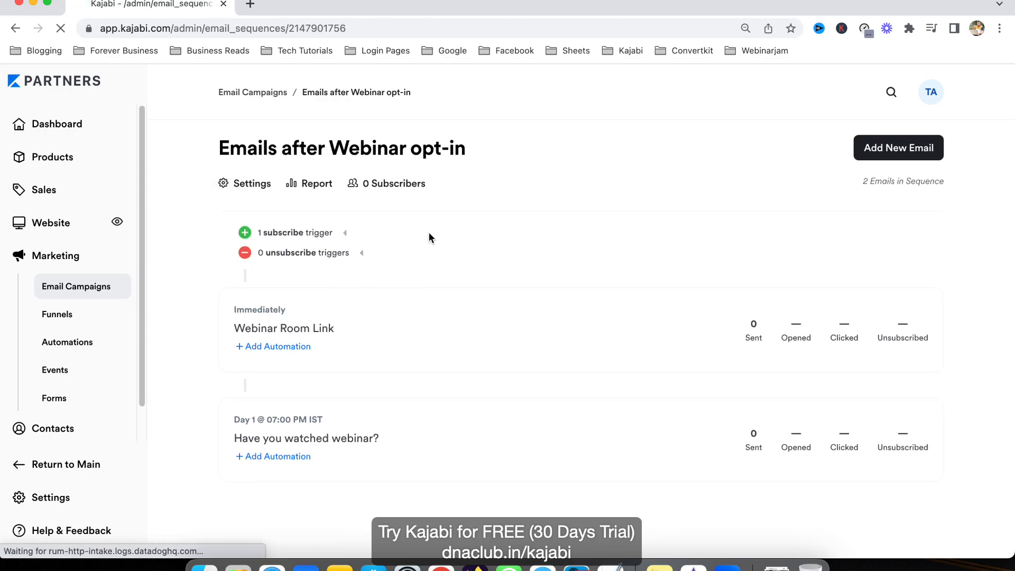
{"action": "left_click", "coordinate": [344, 233]}
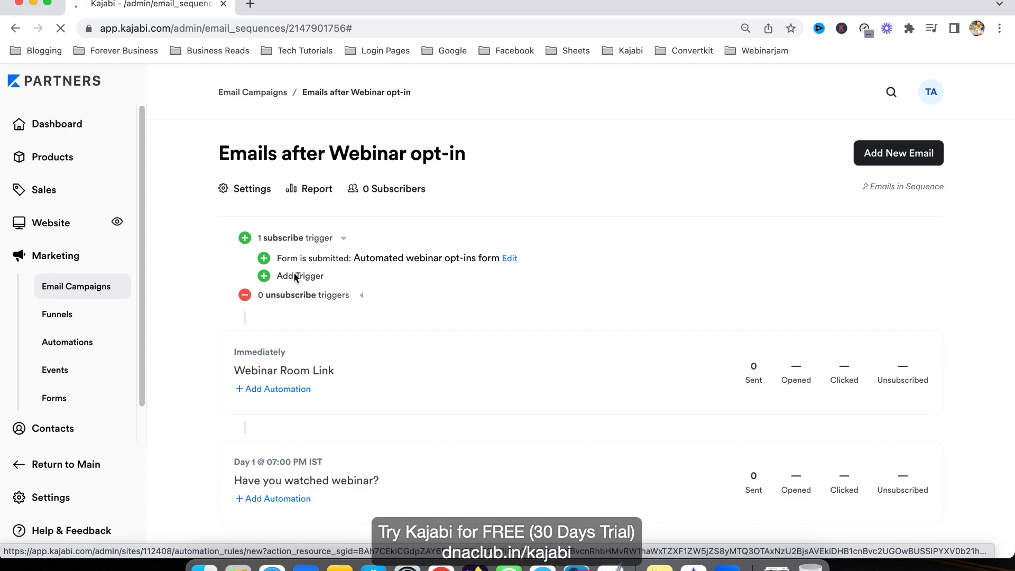
{"action": "left_click", "coordinate": [273, 388]}
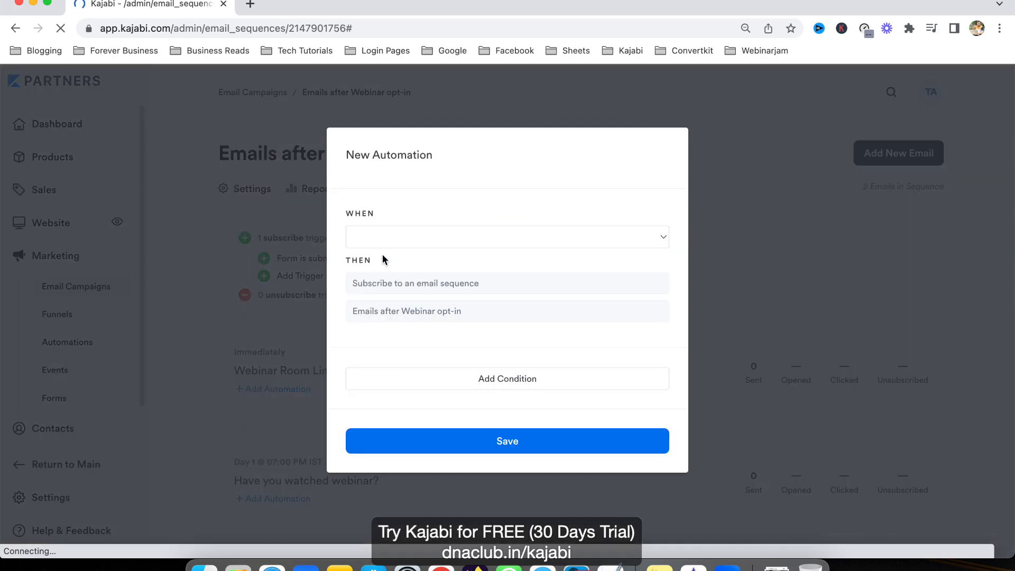
{"action": "left_click", "coordinate": [507, 236]}
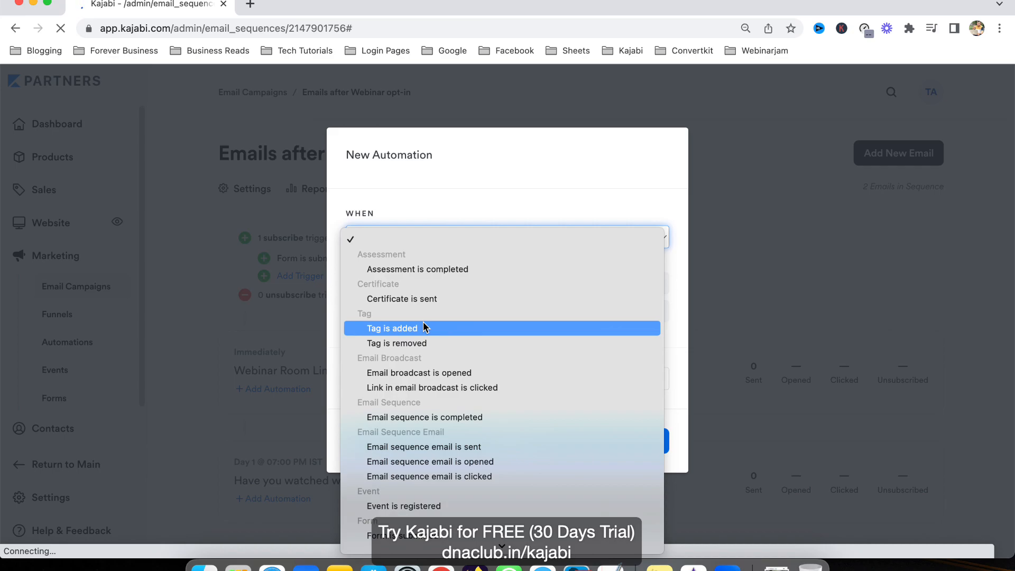
{"action": "mouse_move", "coordinate": [462, 380]}
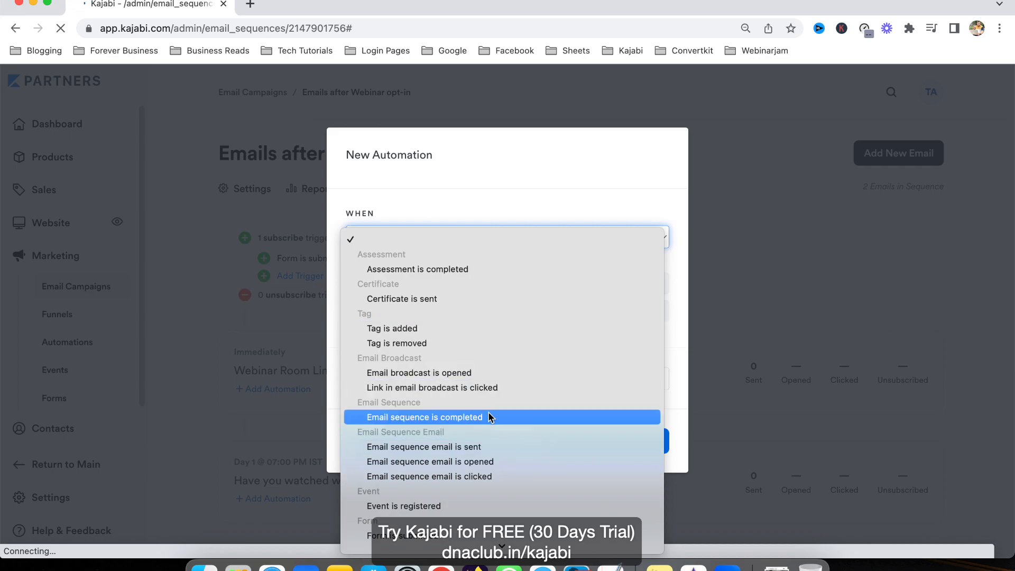
{"action": "mouse_move", "coordinate": [464, 505]}
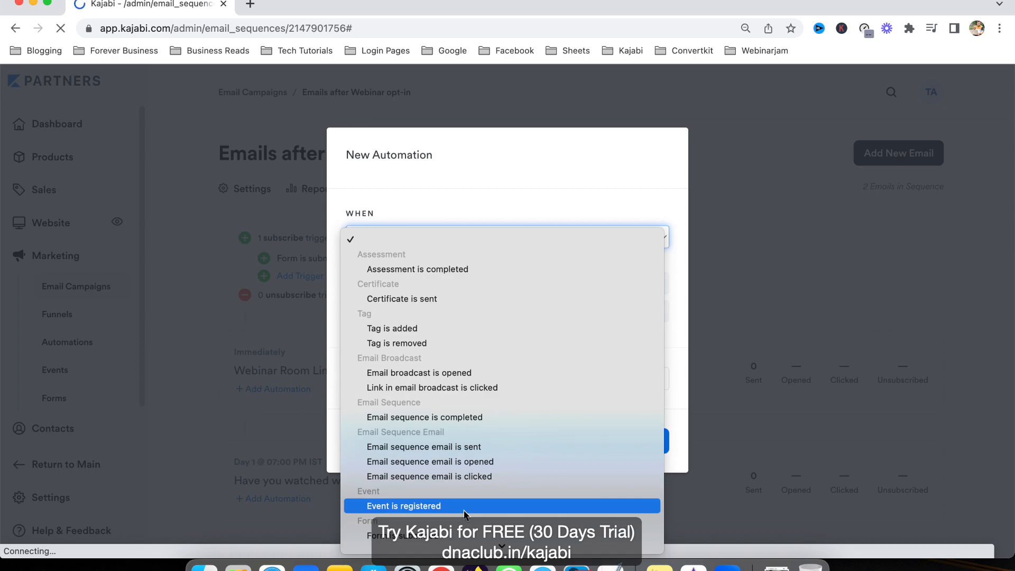
{"action": "scroll", "scroll_direction": "down", "scroll_amount": 3}
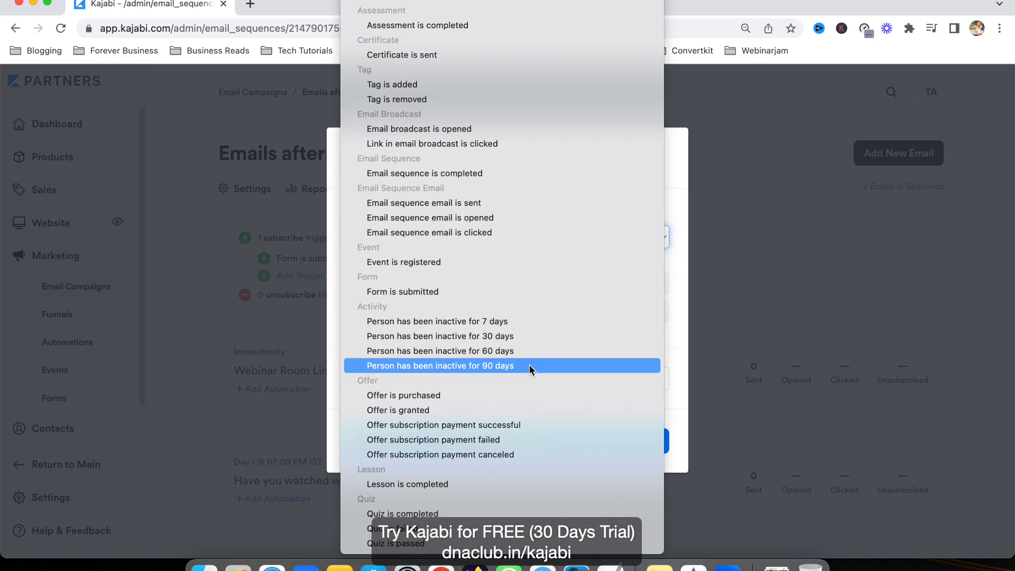
{"action": "mouse_move", "coordinate": [527, 357]}
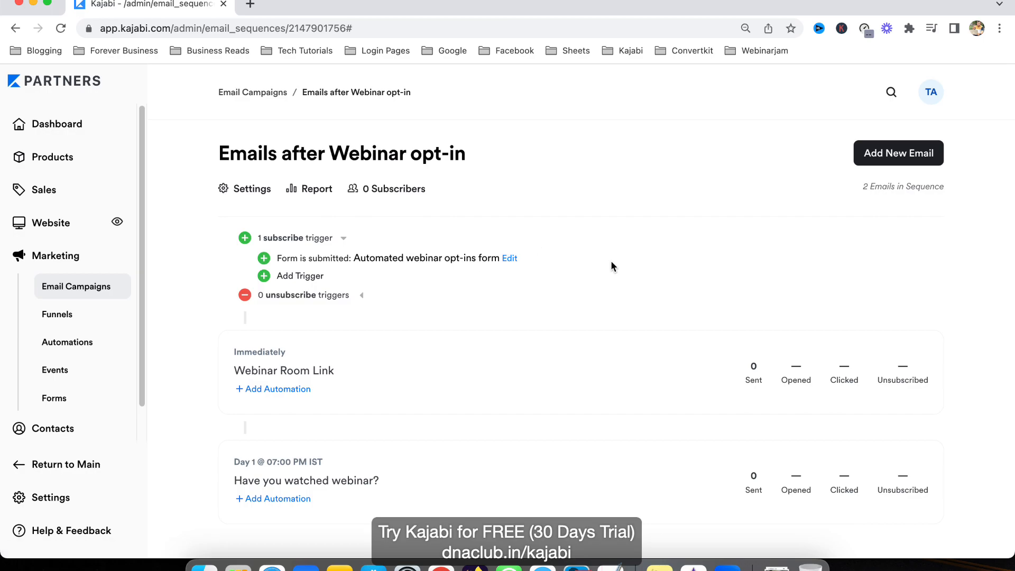
{"action": "mouse_move", "coordinate": [588, 268]}
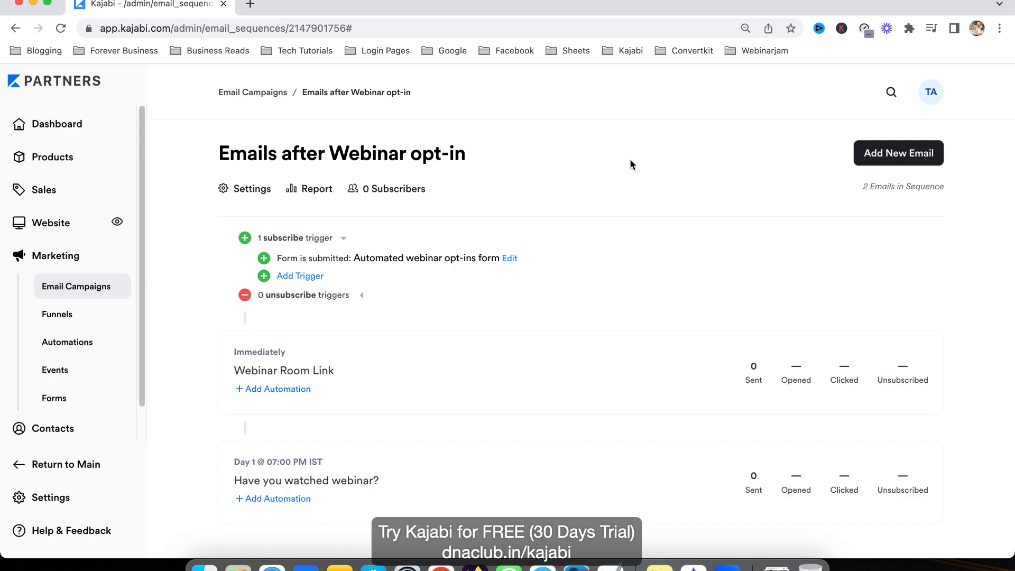
{"action": "mouse_move", "coordinate": [531, 276]}
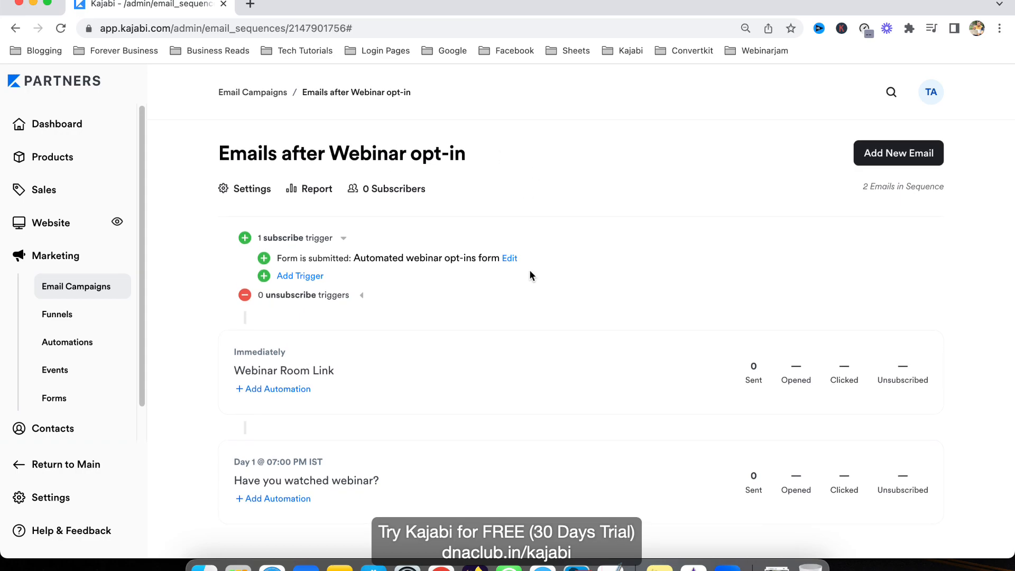
{"action": "mouse_move", "coordinate": [528, 171]}
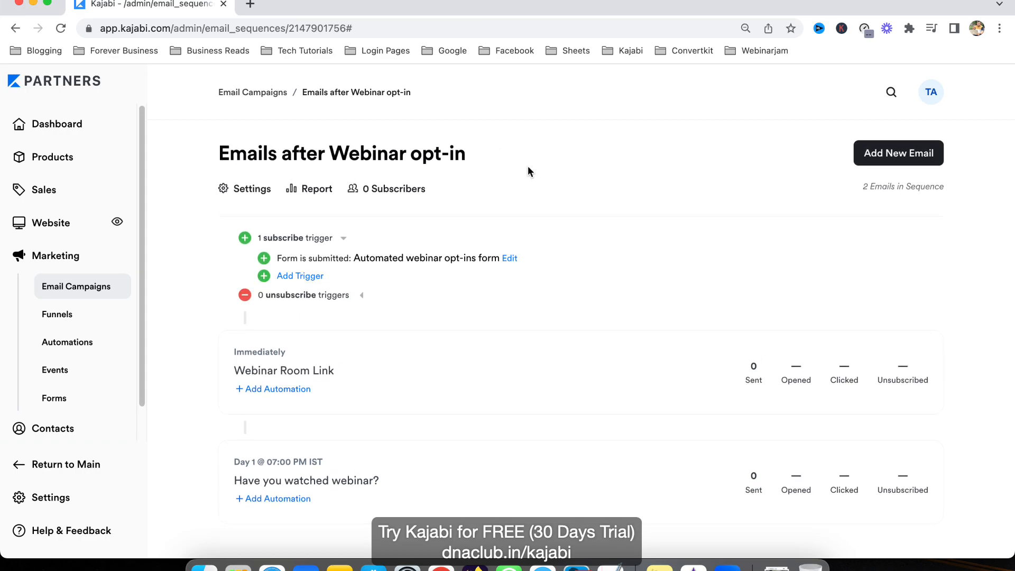
{"action": "mouse_move", "coordinate": [545, 169]}
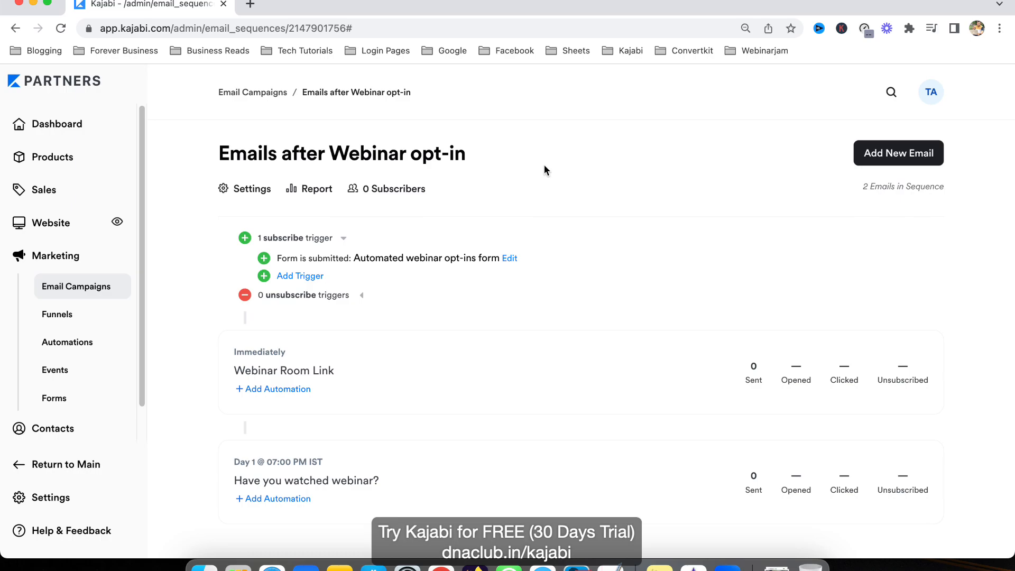